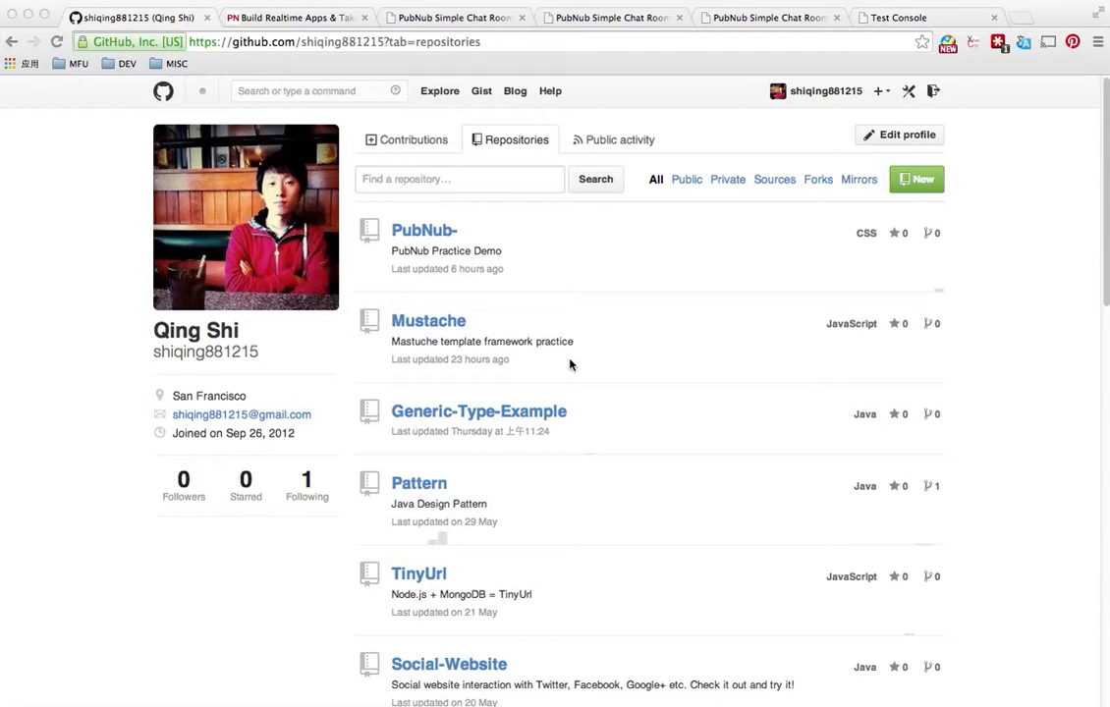
{"action": "mouse_move", "coordinate": [538, 316]}
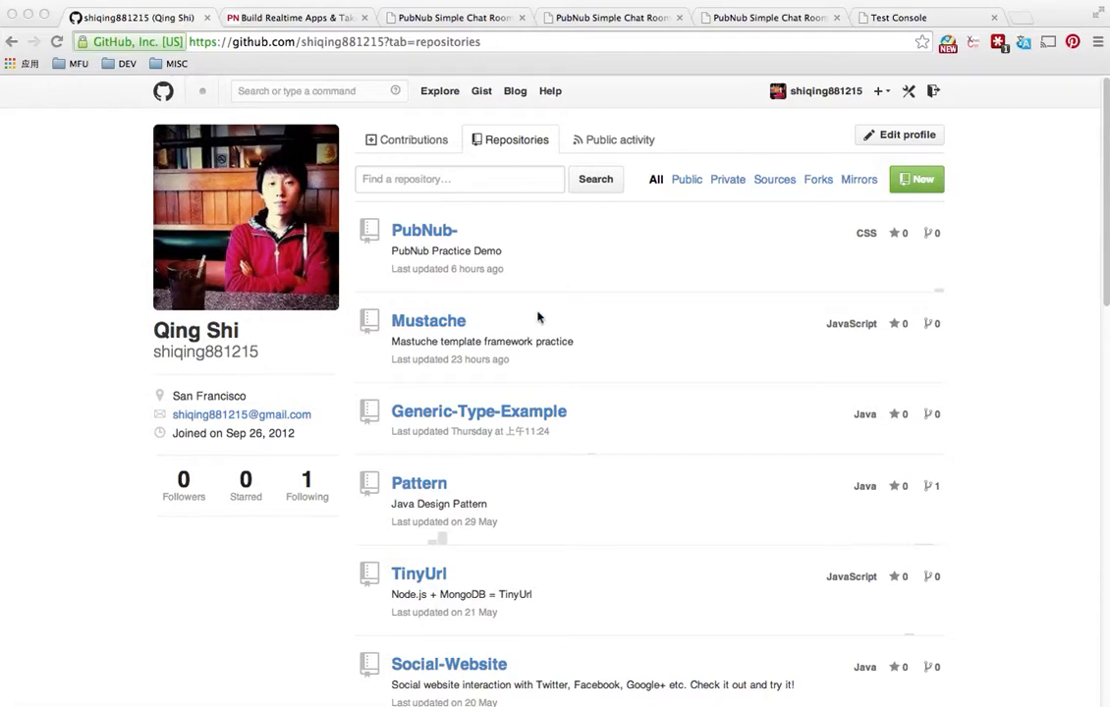
{"action": "mouse_move", "coordinate": [306, 158]}
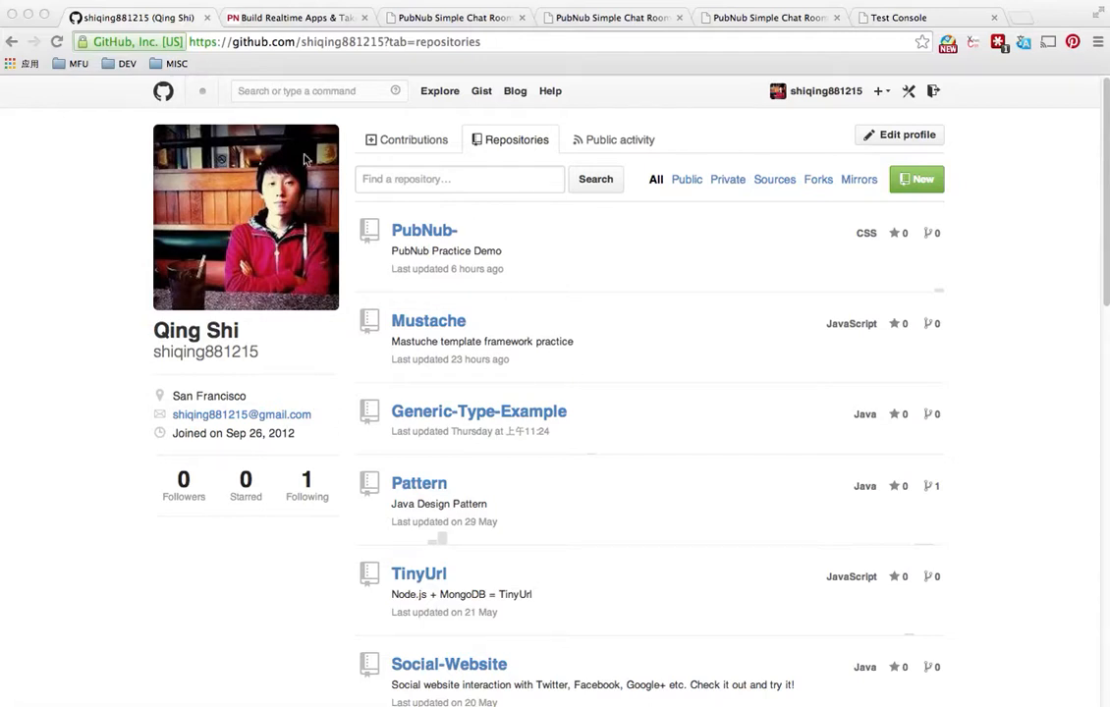
{"action": "mouse_move", "coordinate": [361, 251]}
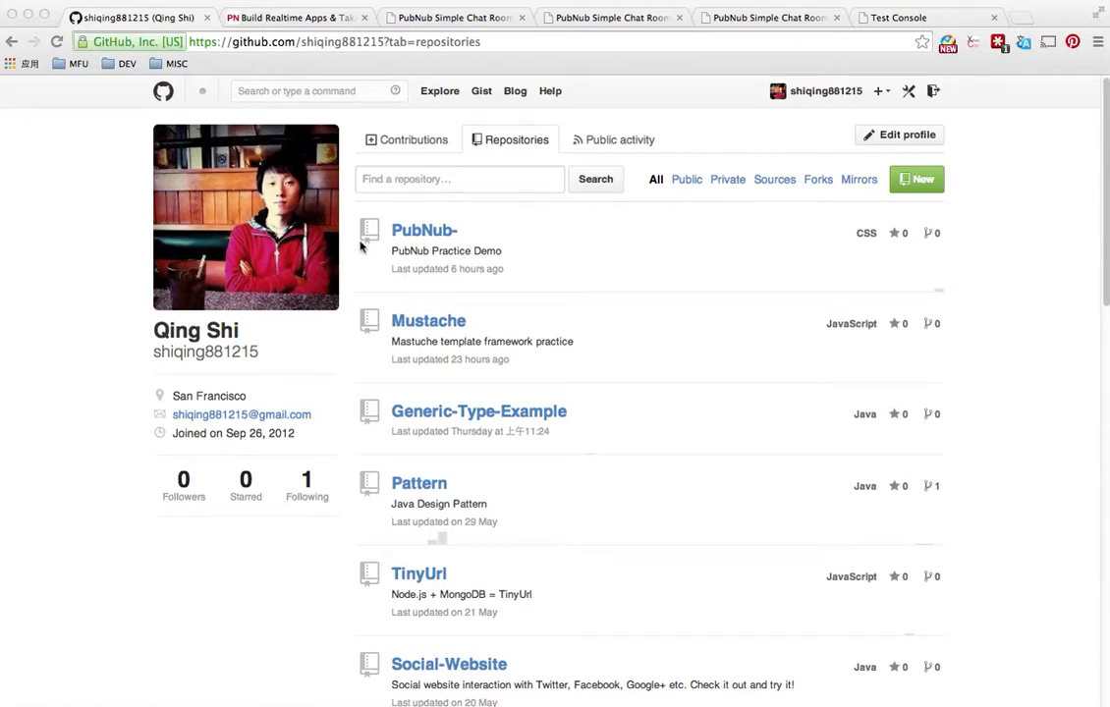
{"action": "mouse_move", "coordinate": [421, 236]}
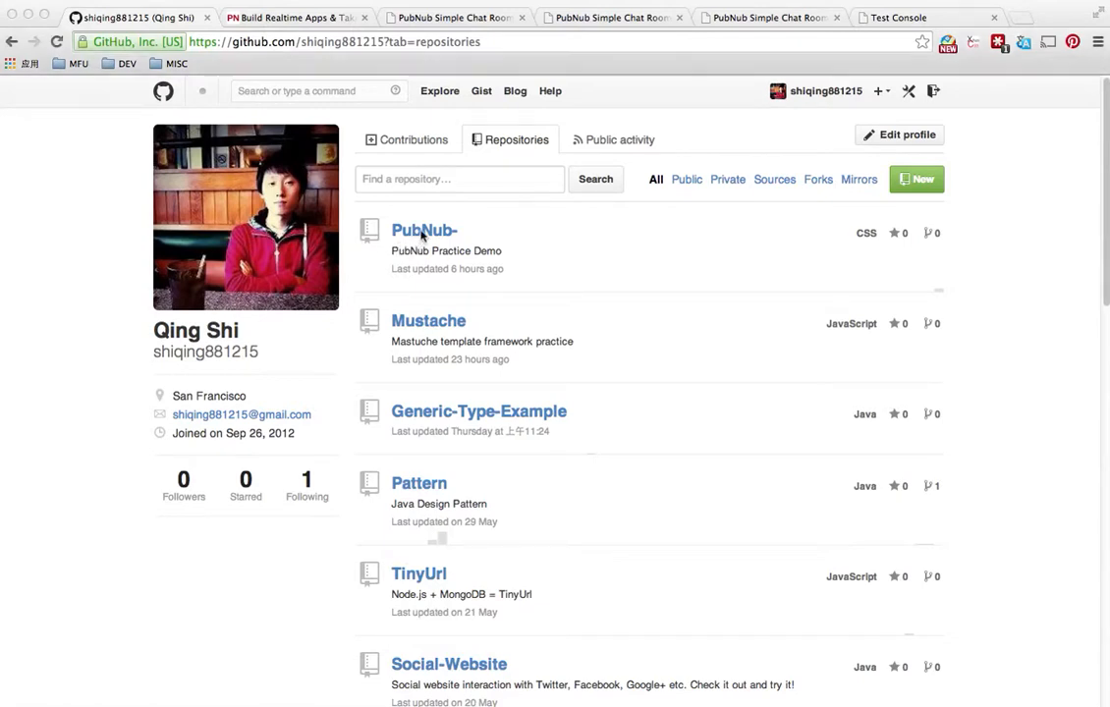
Step: Open the PubNub- repository and scroll to its three demo folders and README
{"action": "left_click", "coordinate": [423, 230]}
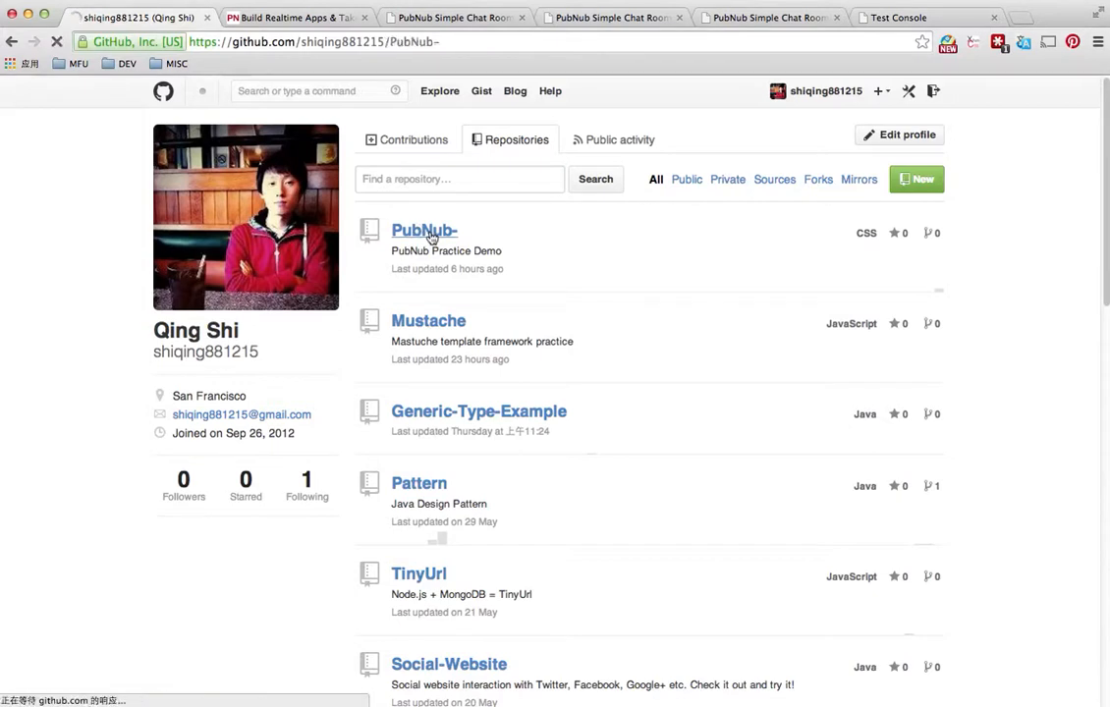
{"action": "left_click", "coordinate": [424, 230]}
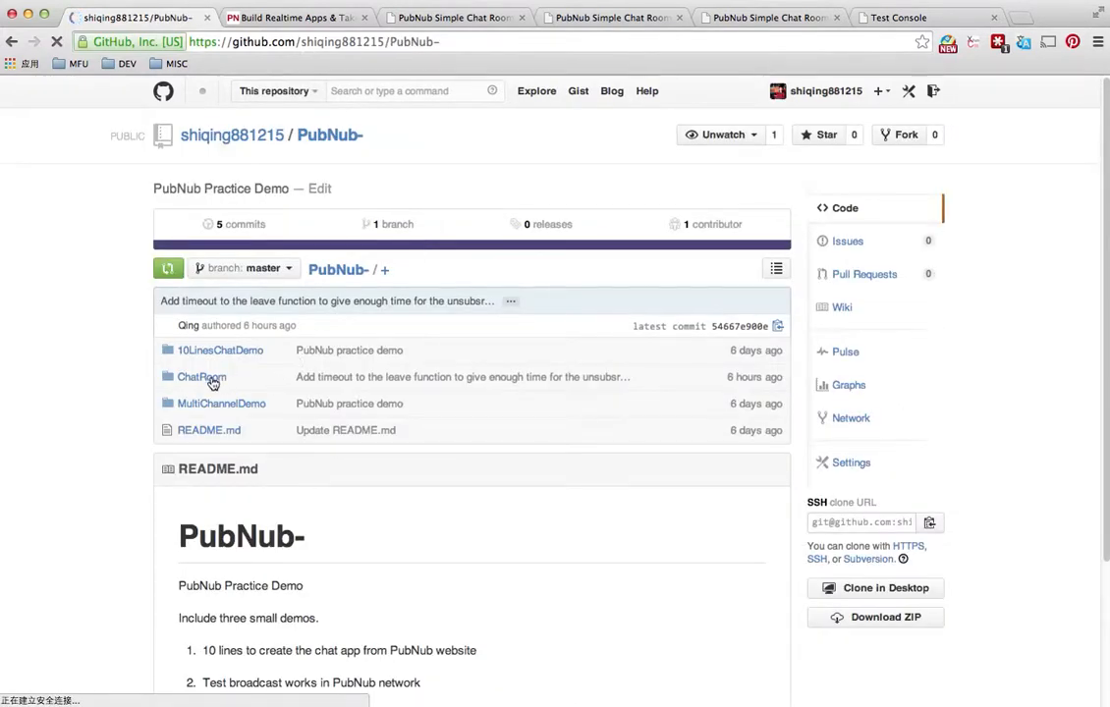
{"action": "scroll", "scroll_direction": "down", "scroll_amount": 3}
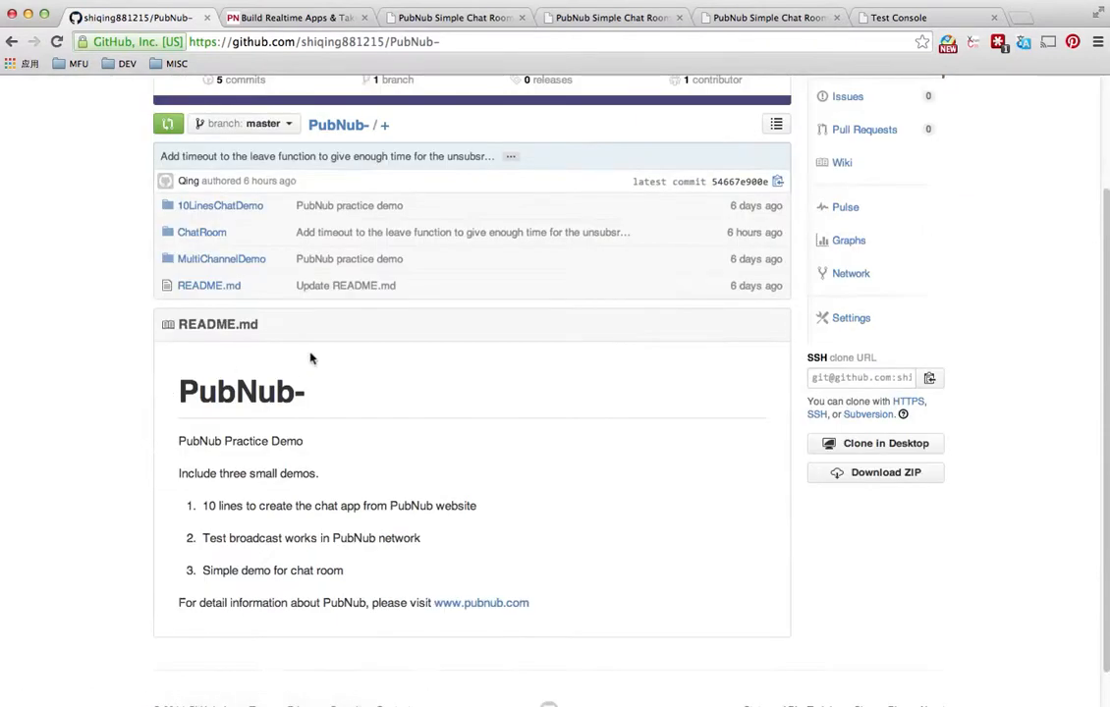
{"action": "mouse_move", "coordinate": [215, 234]}
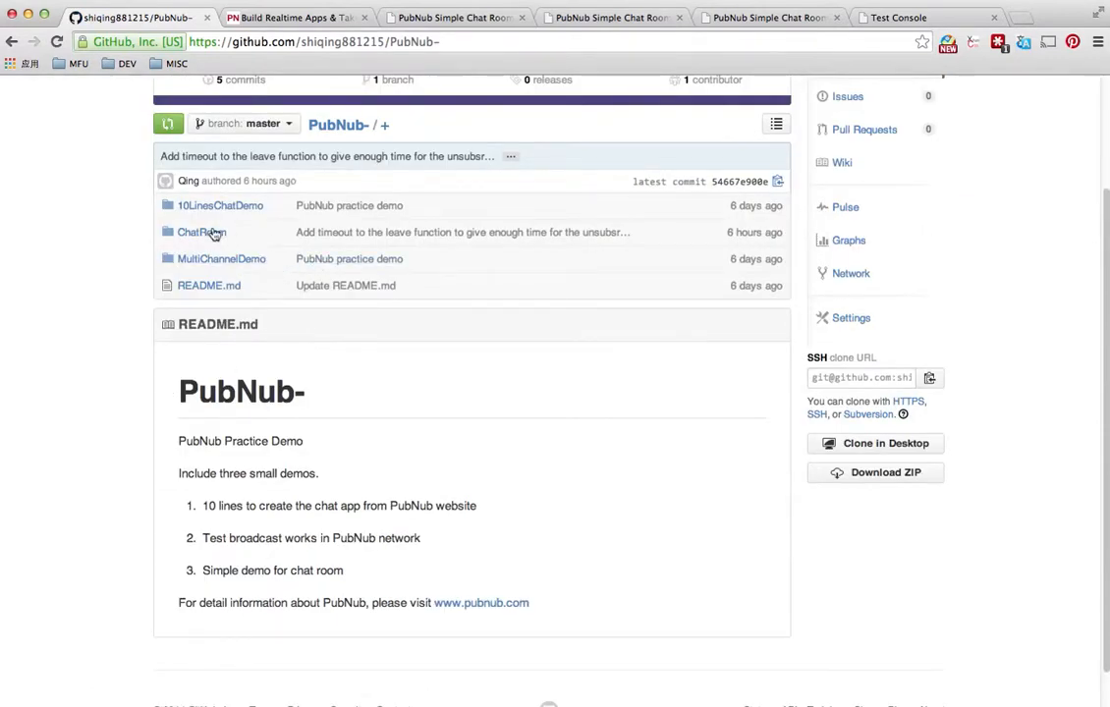
Step: Open the ChatRoom folder to show its HTML, CSS and design files and readme
{"action": "left_click", "coordinate": [200, 231]}
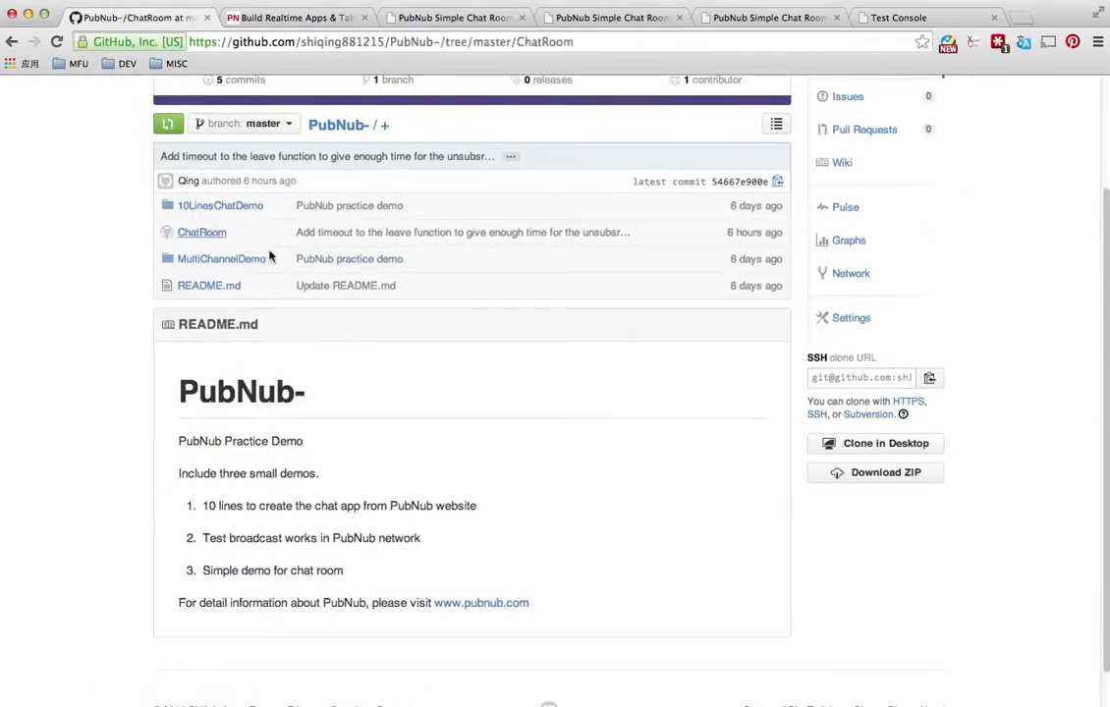
{"action": "left_click", "coordinate": [202, 231]}
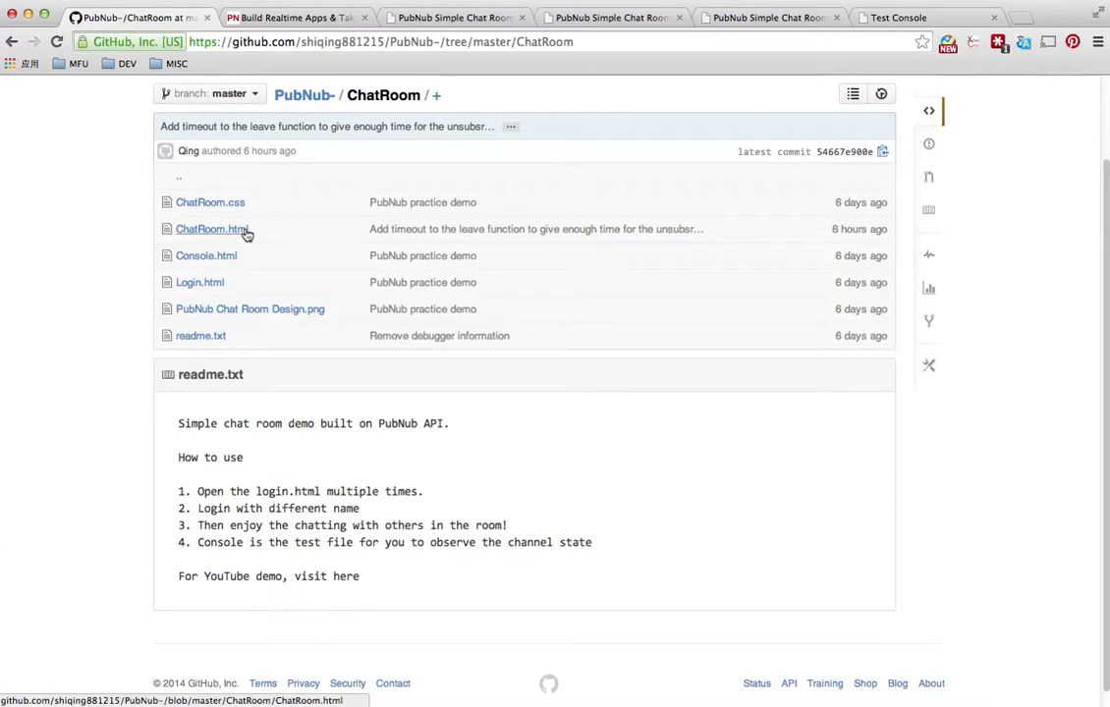
{"action": "mouse_move", "coordinate": [228, 259]}
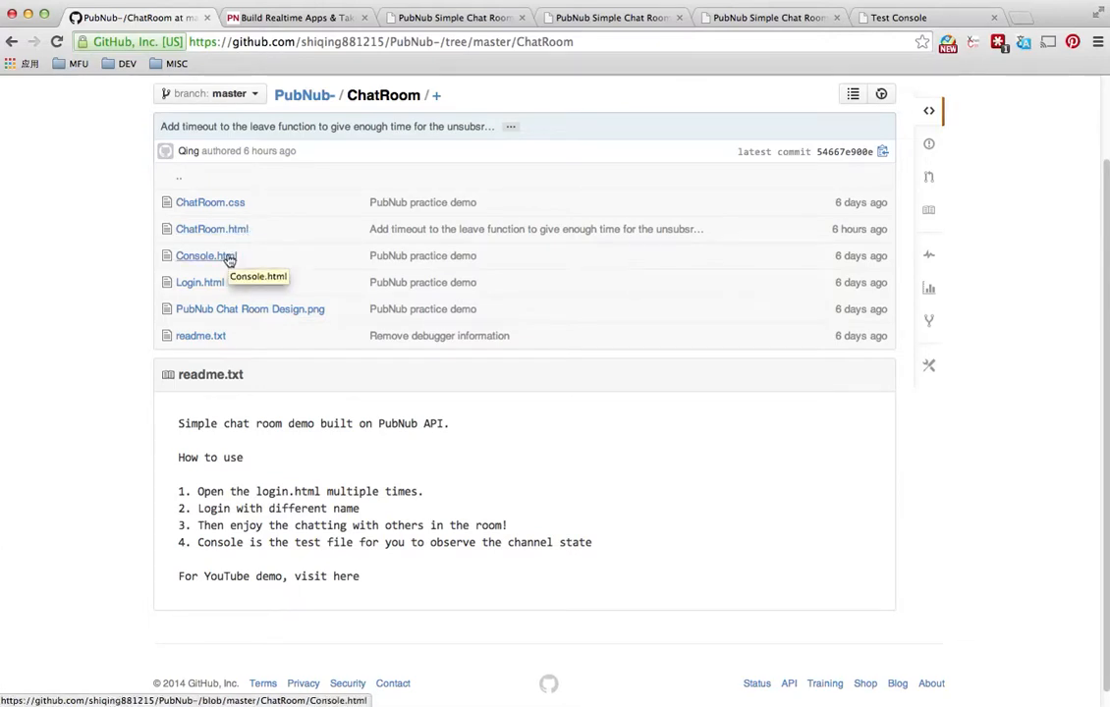
{"action": "mouse_move", "coordinate": [200, 283]}
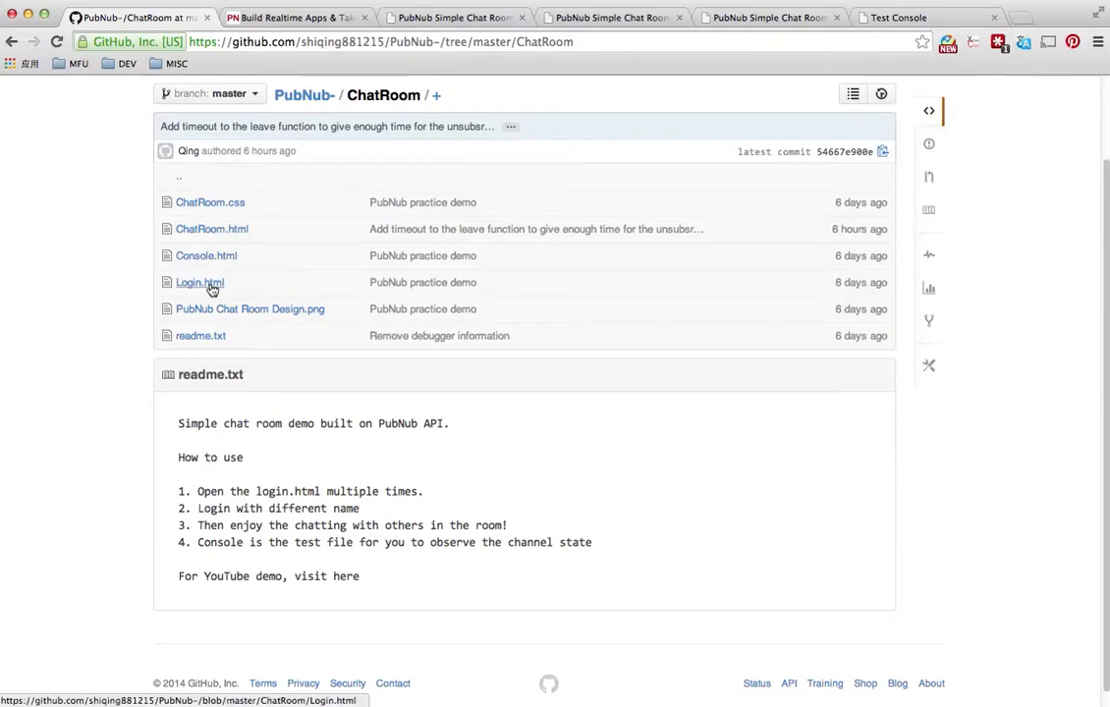
{"action": "mouse_move", "coordinate": [240, 311]}
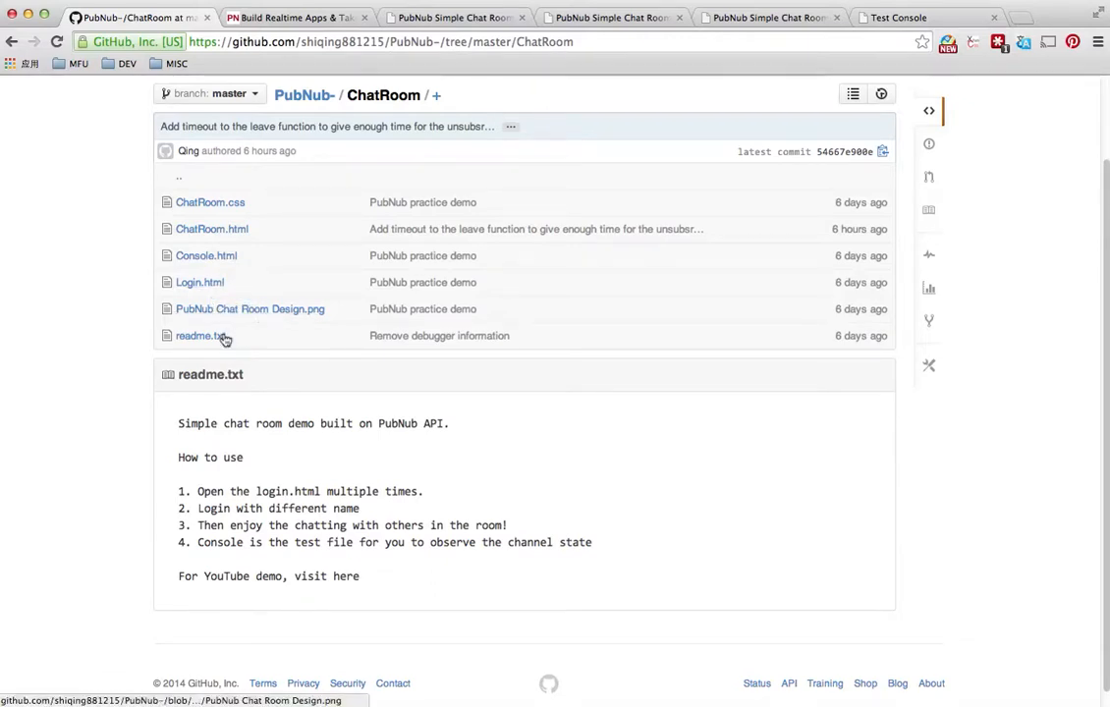
{"action": "mouse_move", "coordinate": [238, 173]}
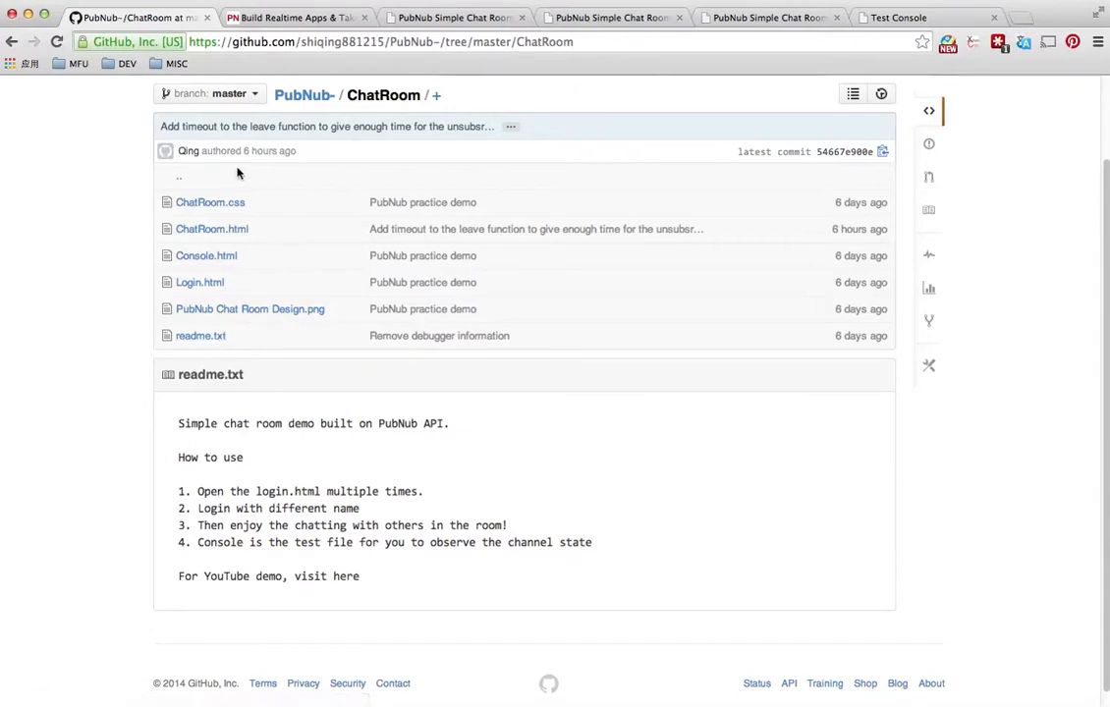
{"action": "mouse_move", "coordinate": [223, 368]}
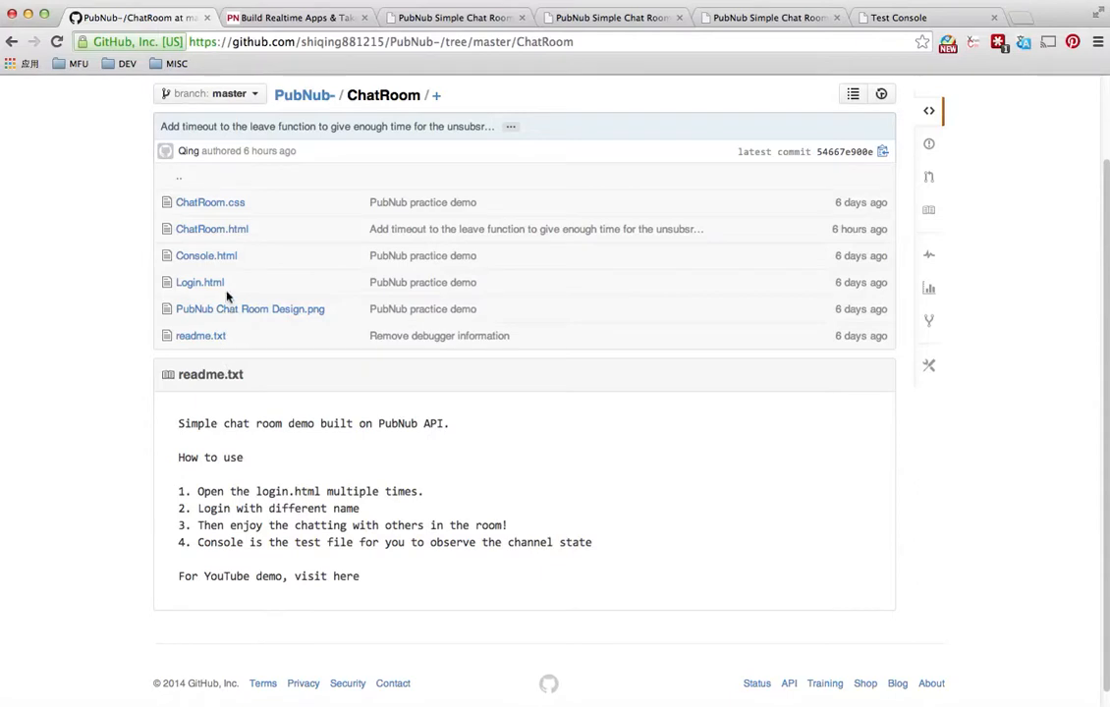
{"action": "mouse_move", "coordinate": [220, 289]}
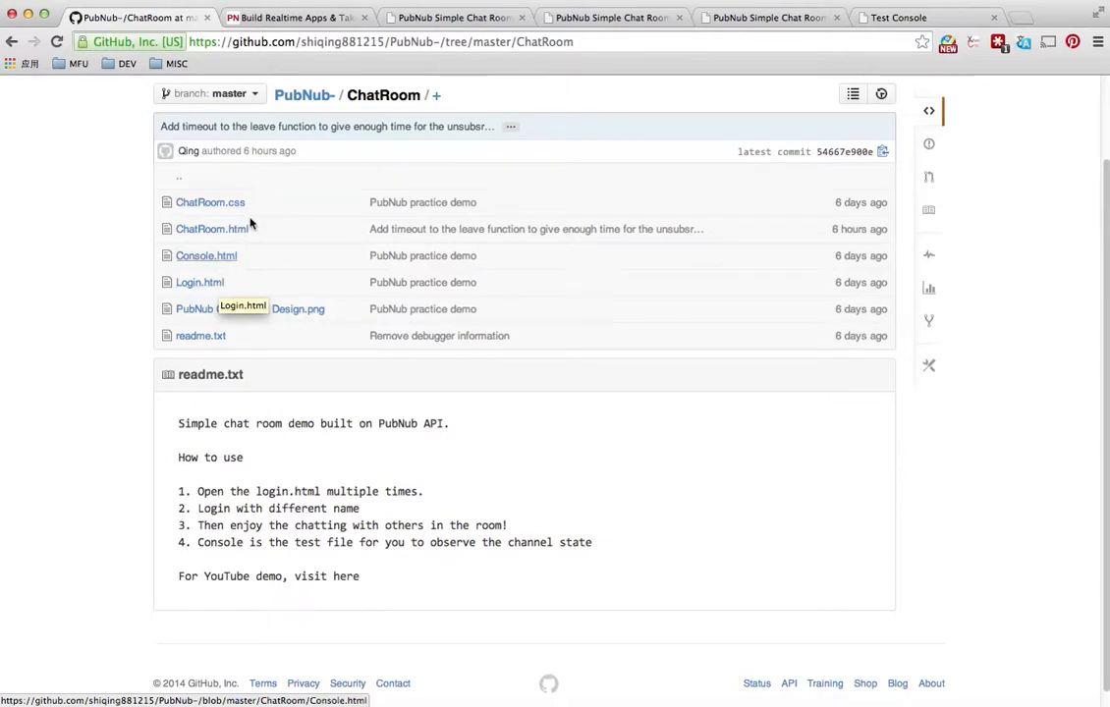
{"action": "mouse_move", "coordinate": [220, 259]}
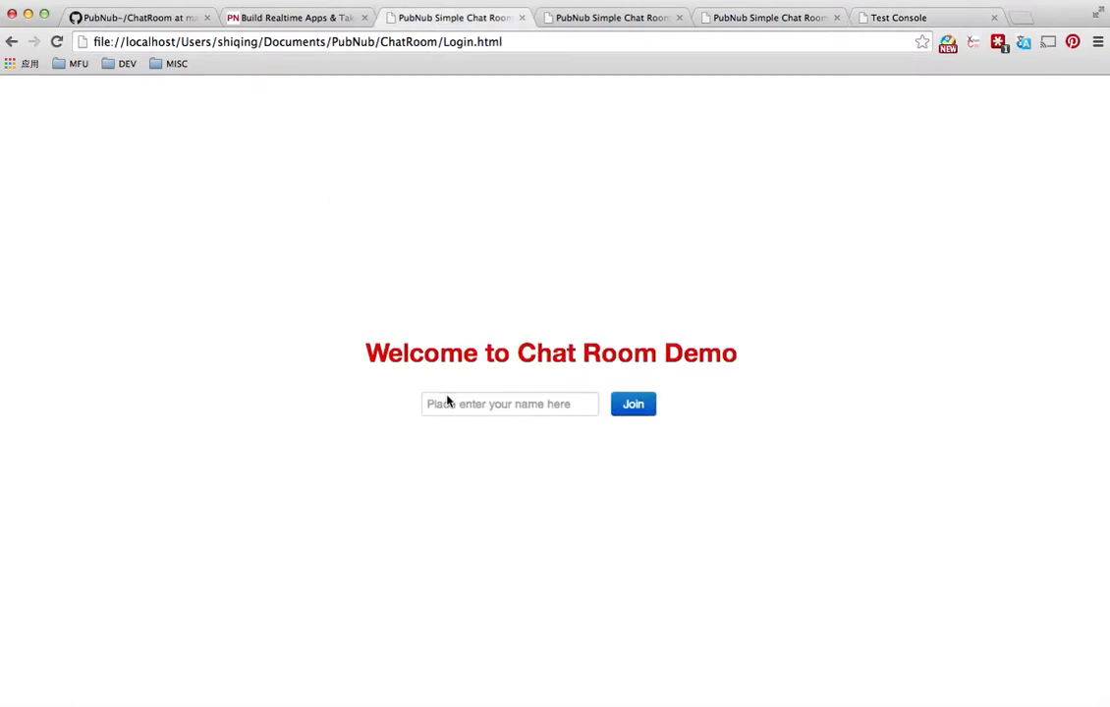
Step: Join the chat room under the name shiqing1
{"action": "type", "text": "shiqing1"}
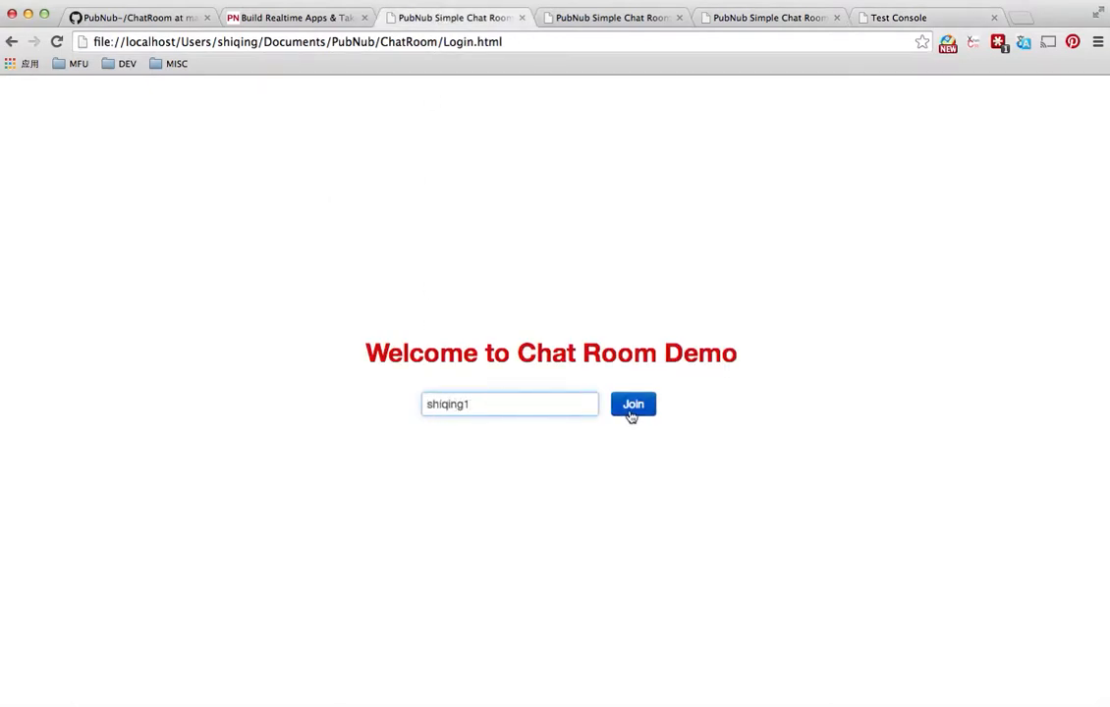
{"action": "left_click", "coordinate": [632, 403]}
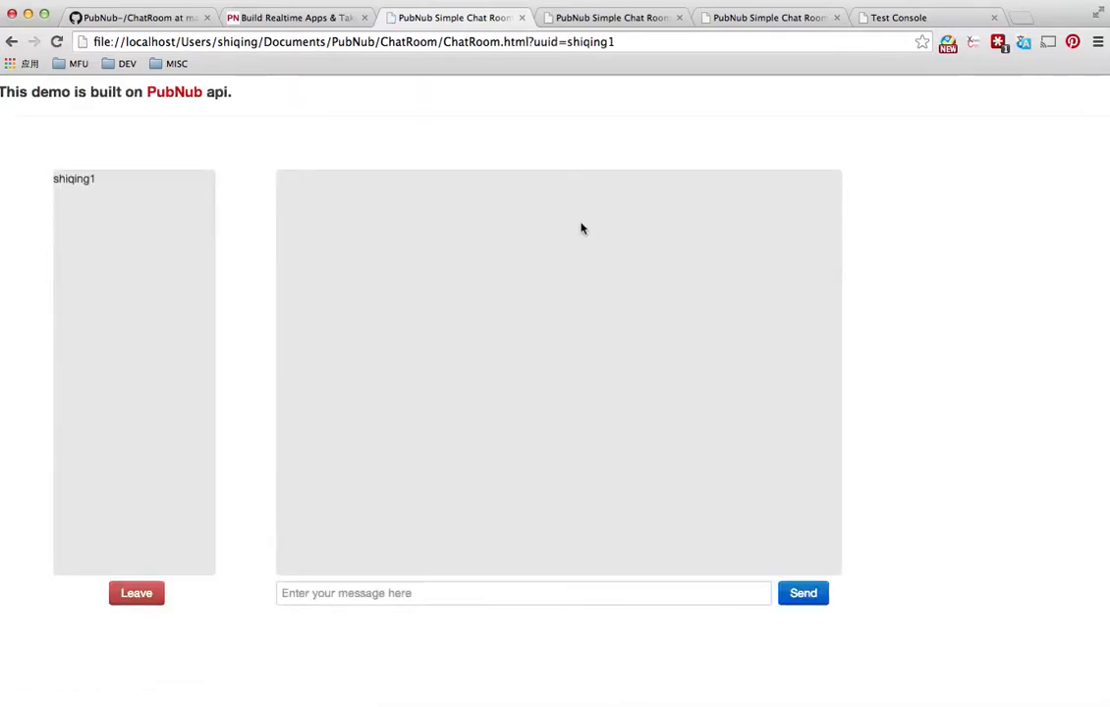
{"action": "mouse_move", "coordinate": [49, 402]}
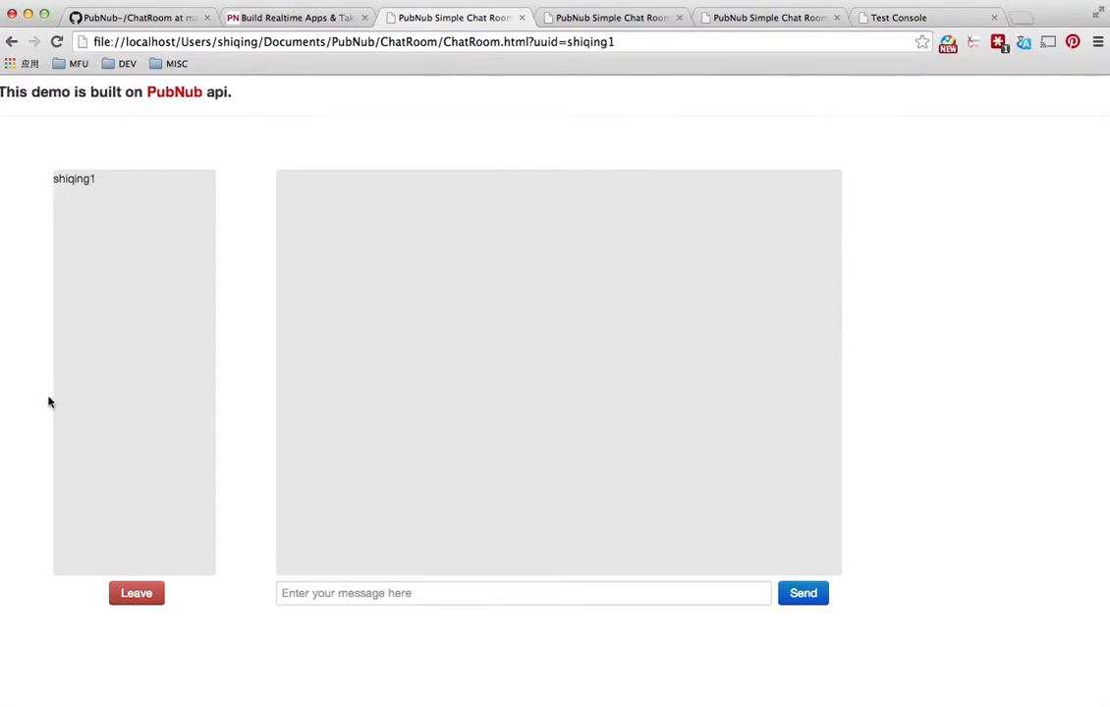
{"action": "mouse_move", "coordinate": [116, 192]}
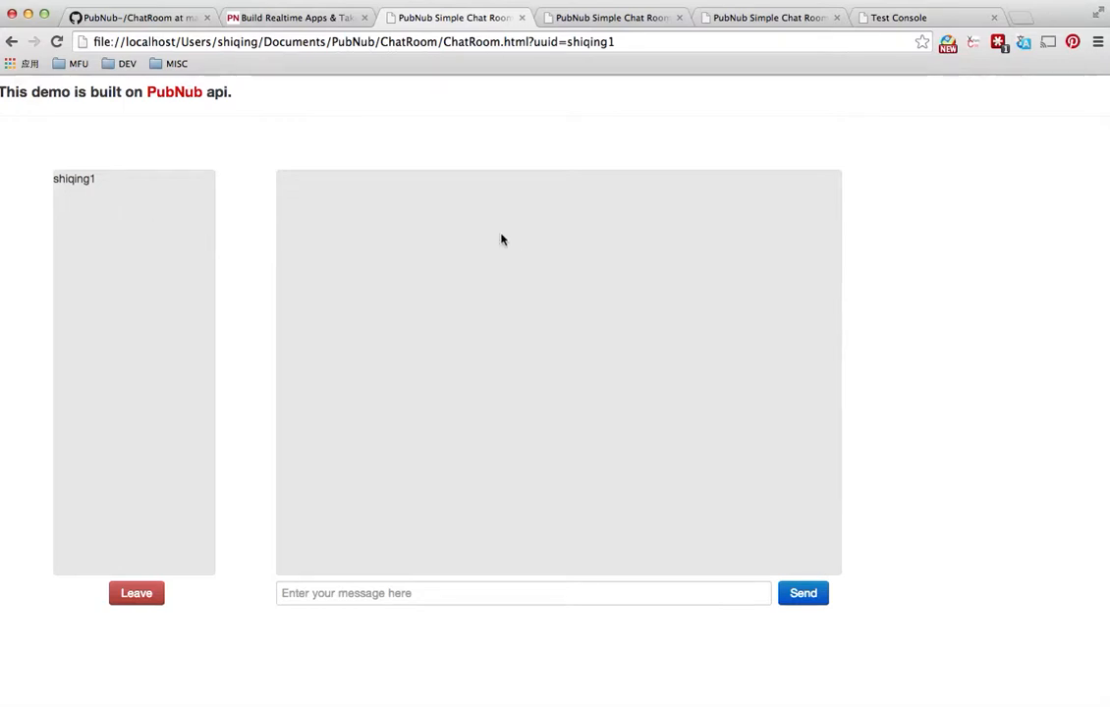
{"action": "mouse_move", "coordinate": [407, 434]}
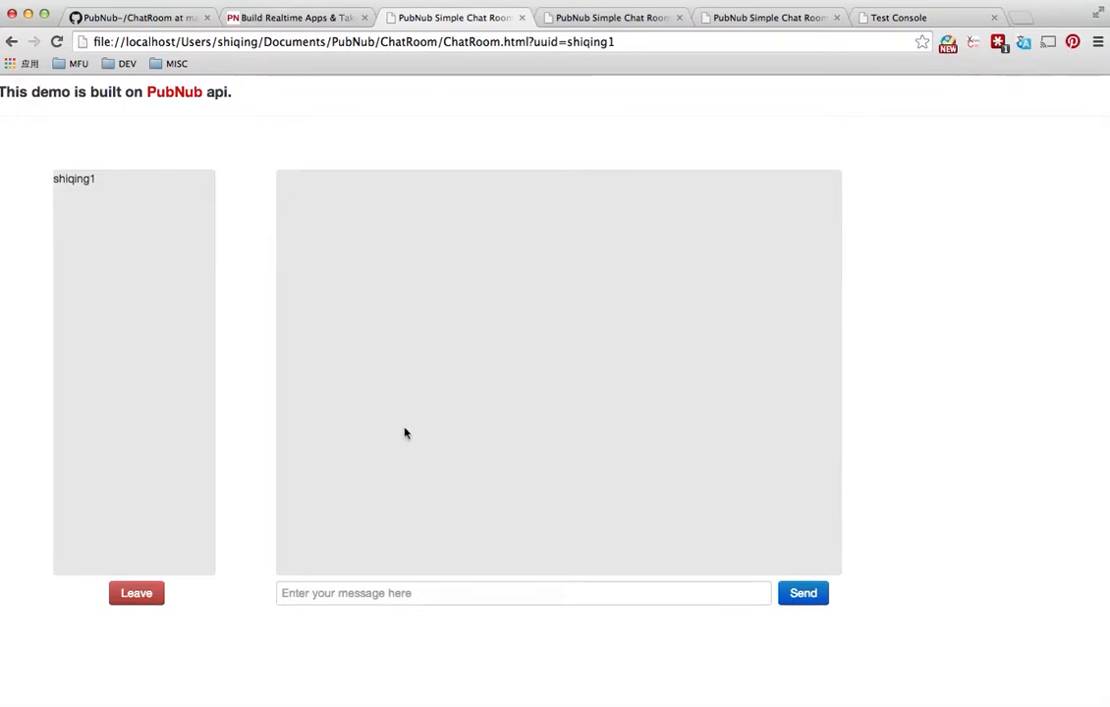
{"action": "mouse_move", "coordinate": [483, 295]}
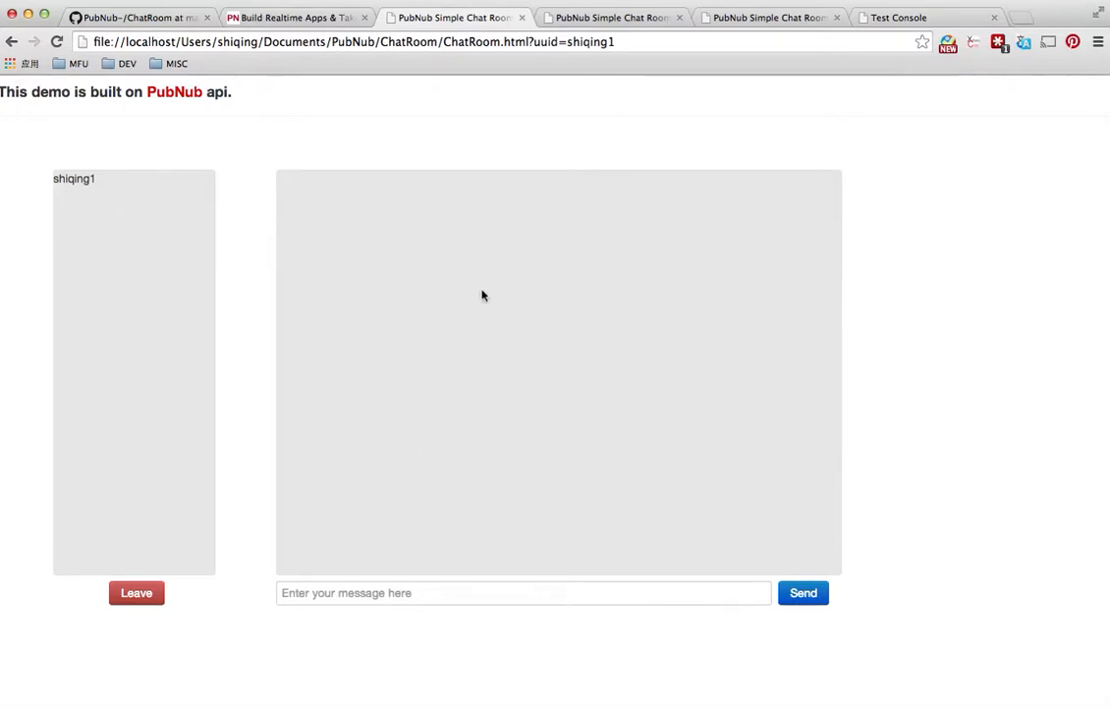
Step: Enter the name shiqing2 on the login page and join the room
{"action": "left_click", "coordinate": [135, 593]}
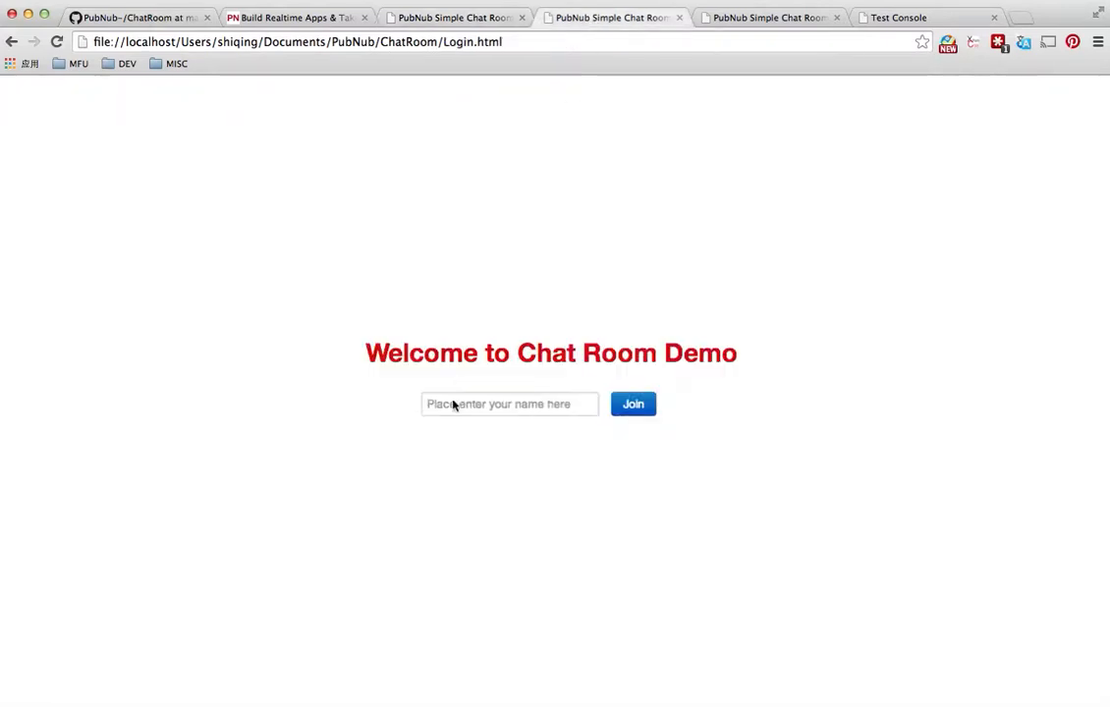
{"action": "type", "text": "shiqin"}
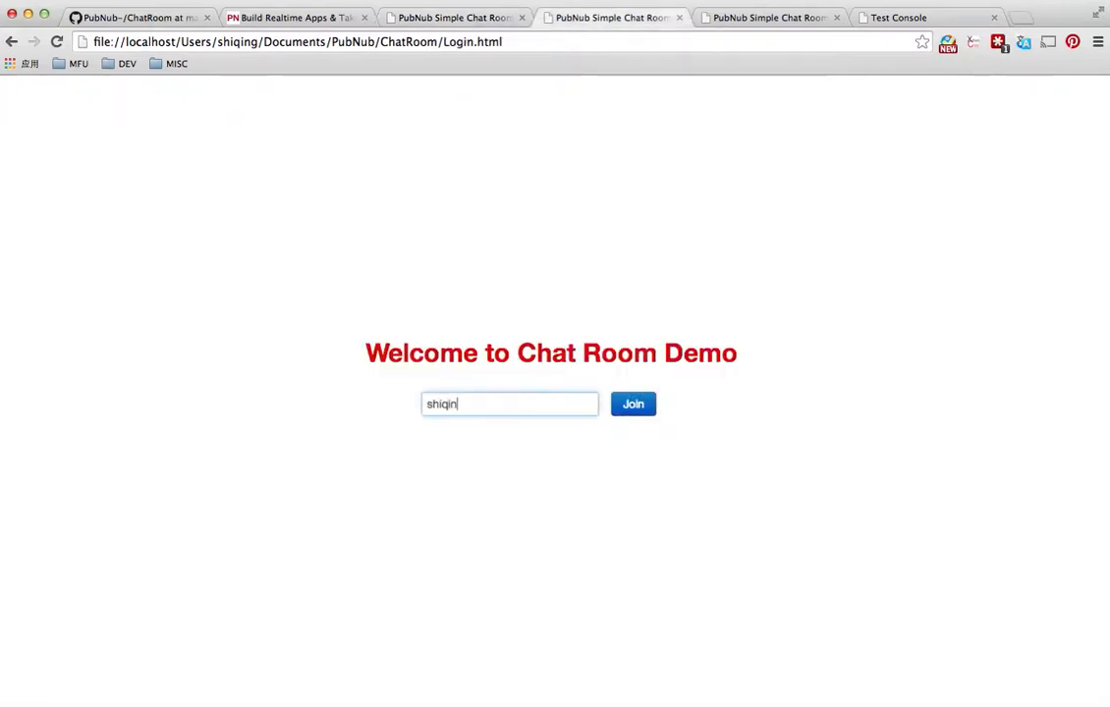
{"action": "left_click", "coordinate": [633, 403]}
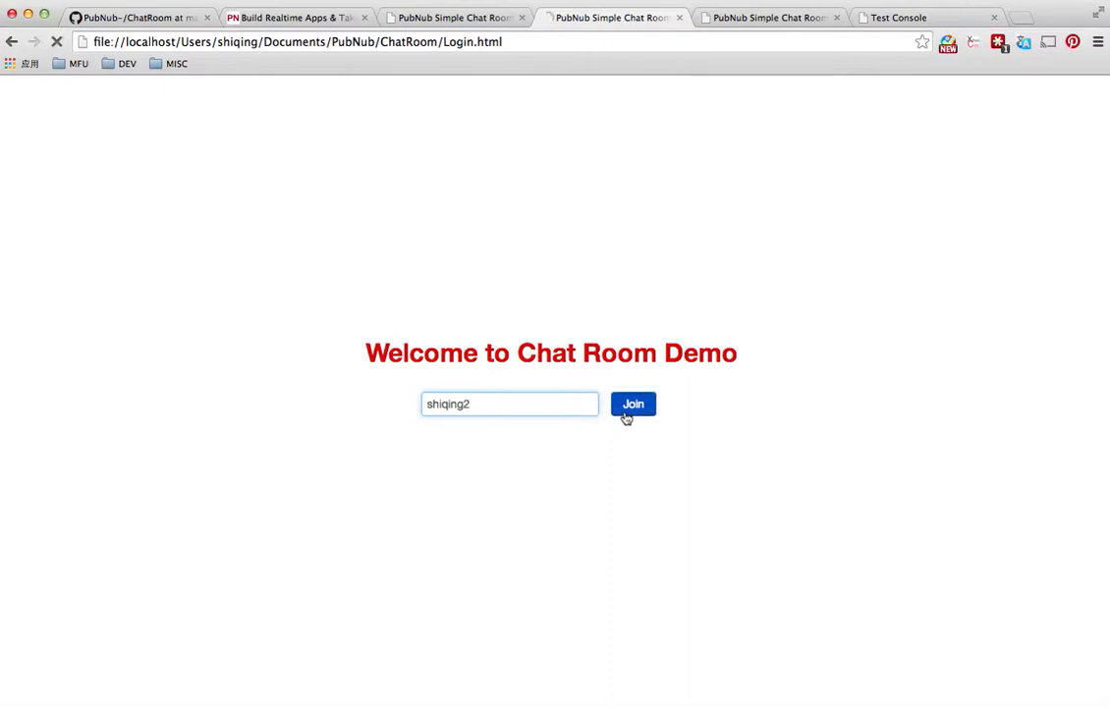
{"action": "left_click", "coordinate": [633, 404]}
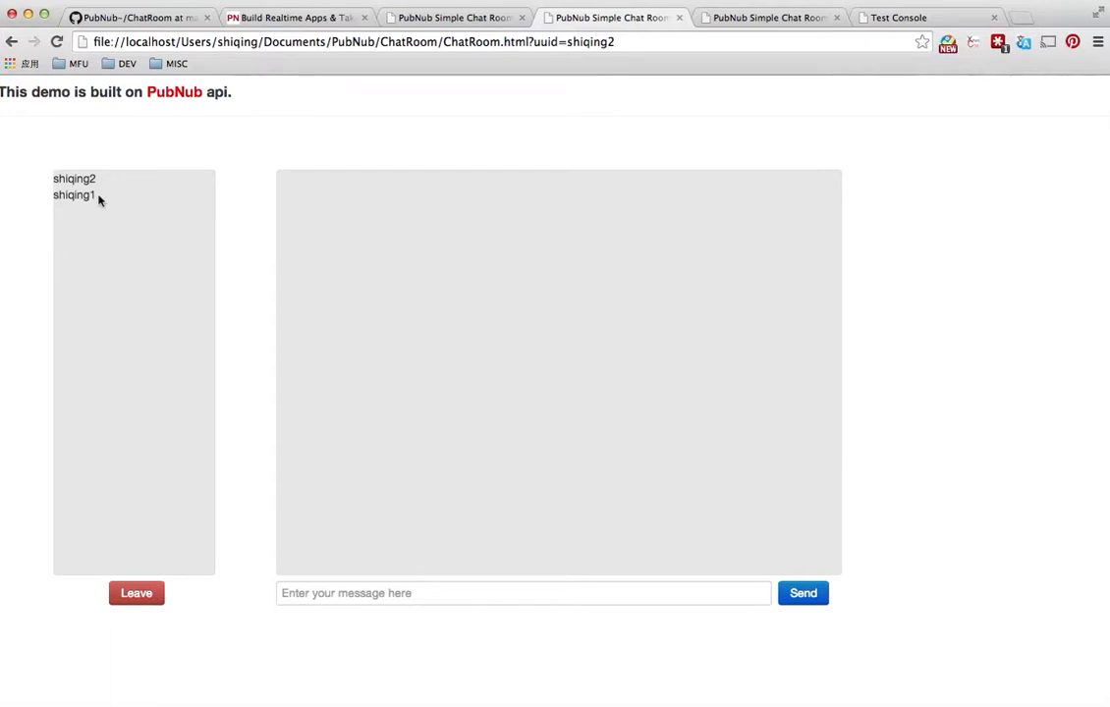
{"action": "mouse_move", "coordinate": [489, 74]}
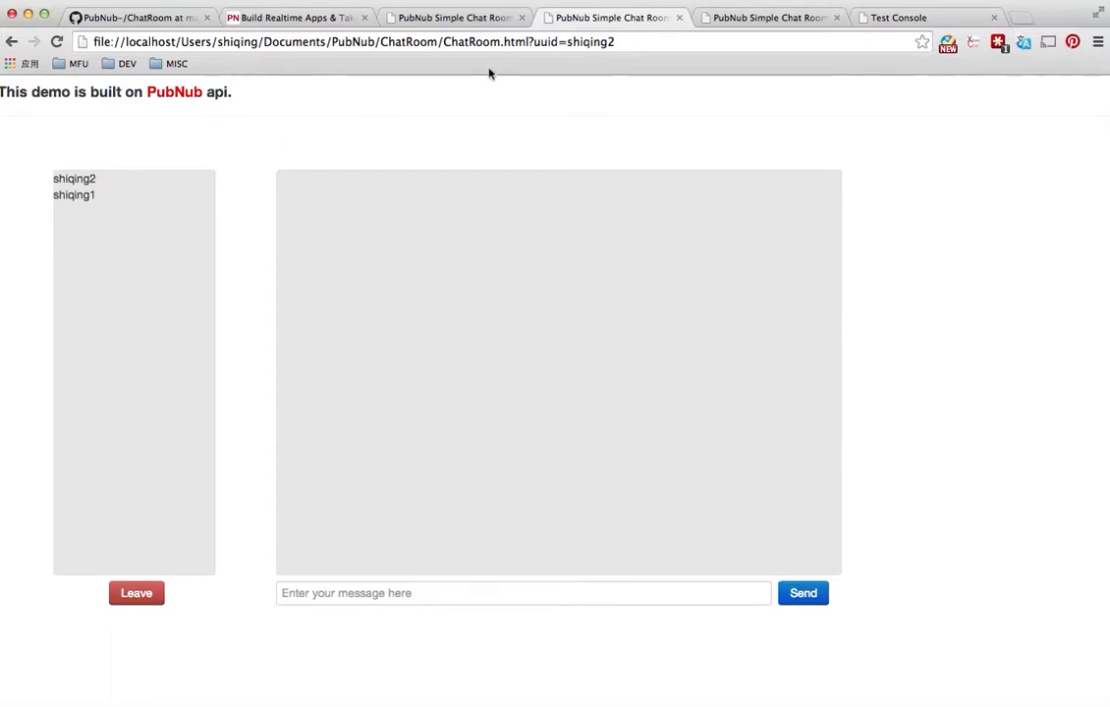
Step: Join as shiqing3, so shiqing3, shiqing2 and shiqing1 are listed
{"action": "left_click", "coordinate": [136, 593]}
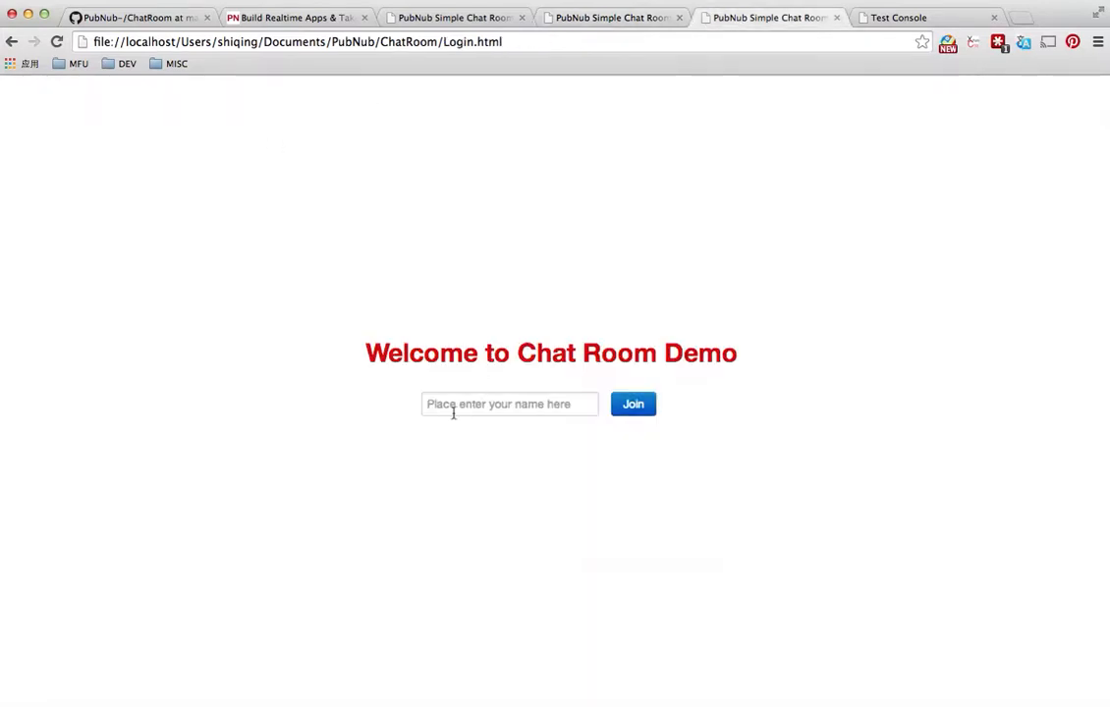
{"action": "type", "text": "shiqing3"}
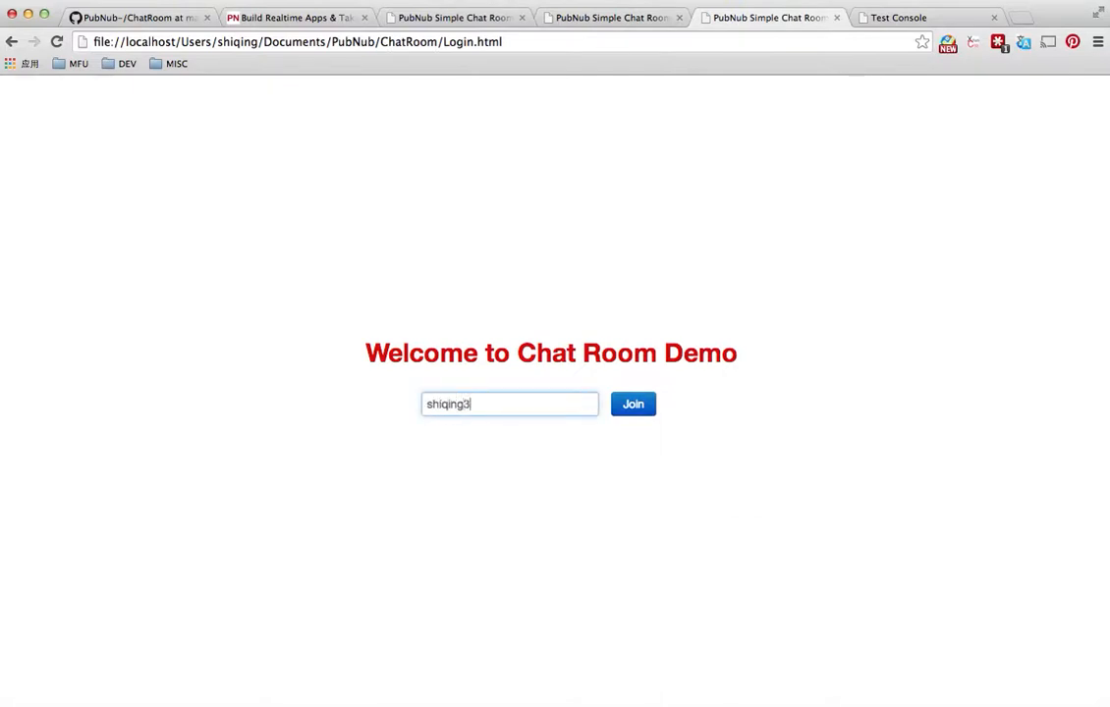
{"action": "left_click", "coordinate": [633, 404]}
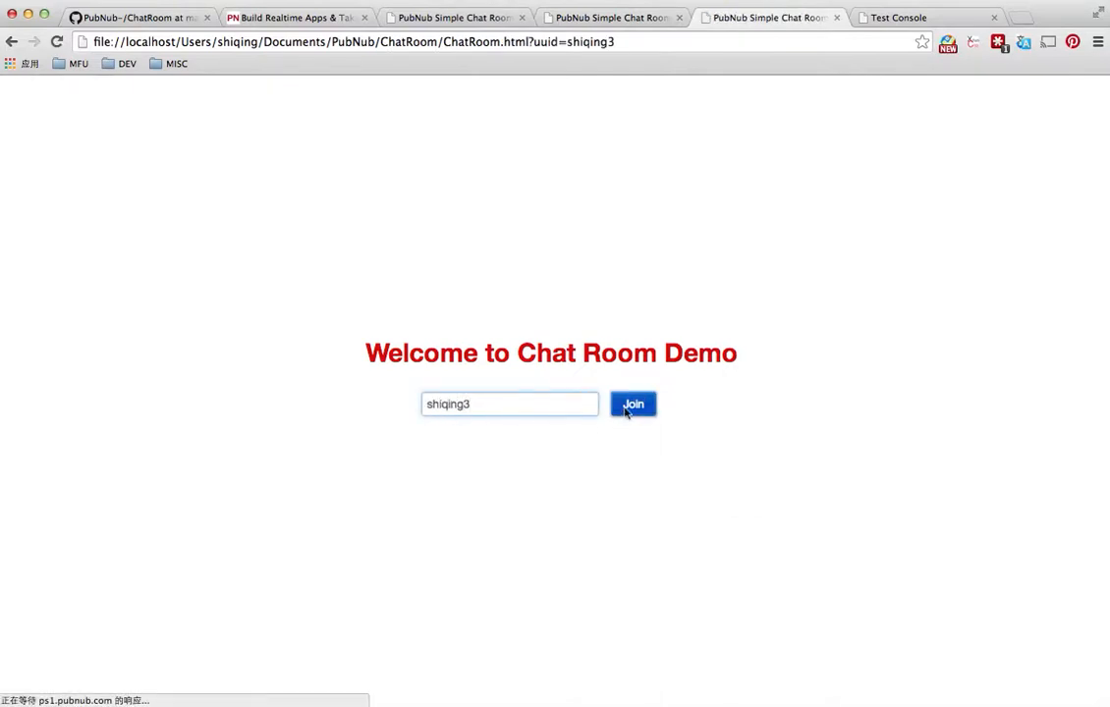
{"action": "left_click", "coordinate": [632, 404]}
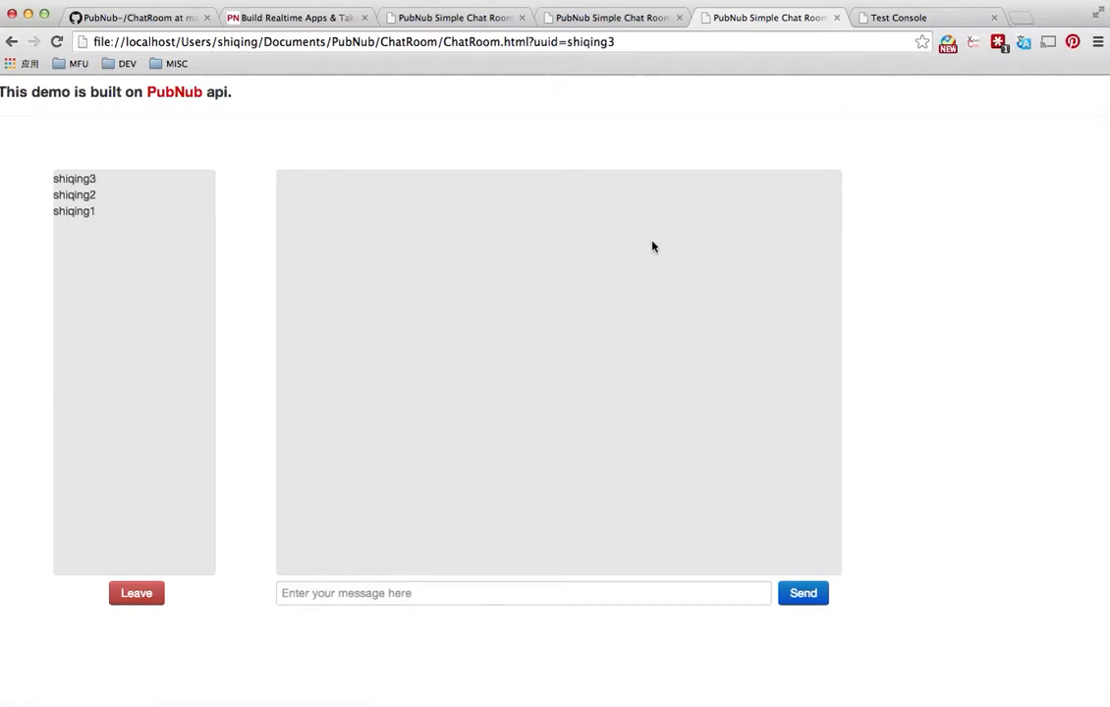
{"action": "mouse_move", "coordinate": [288, 307]}
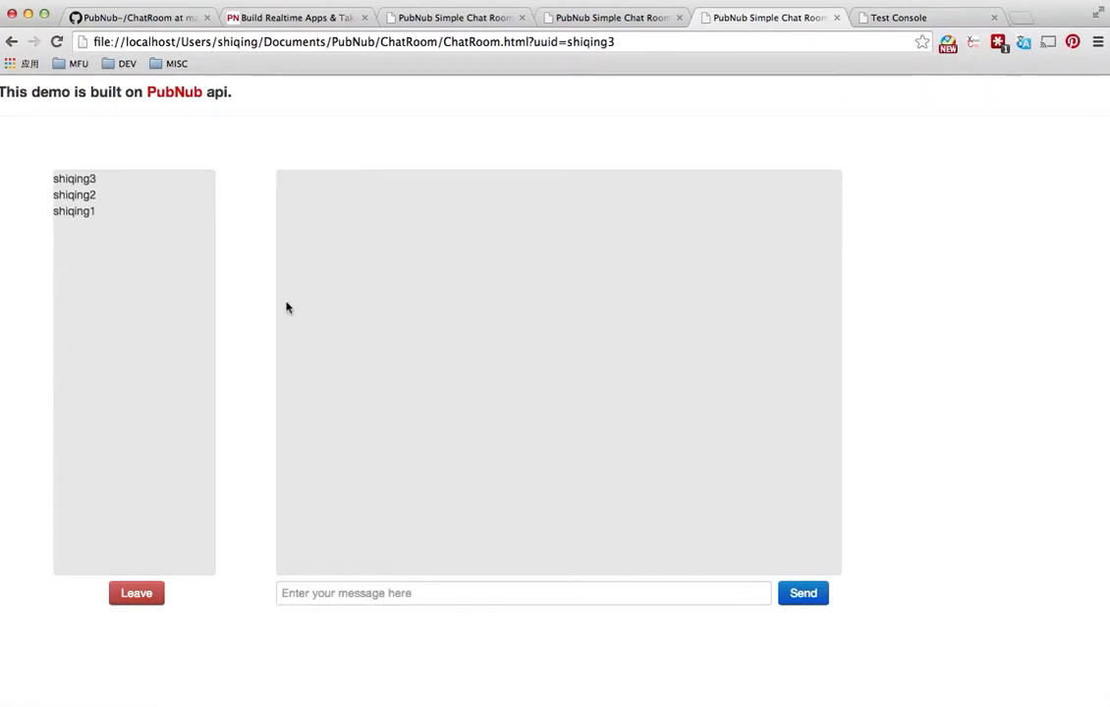
{"action": "mouse_move", "coordinate": [176, 239]}
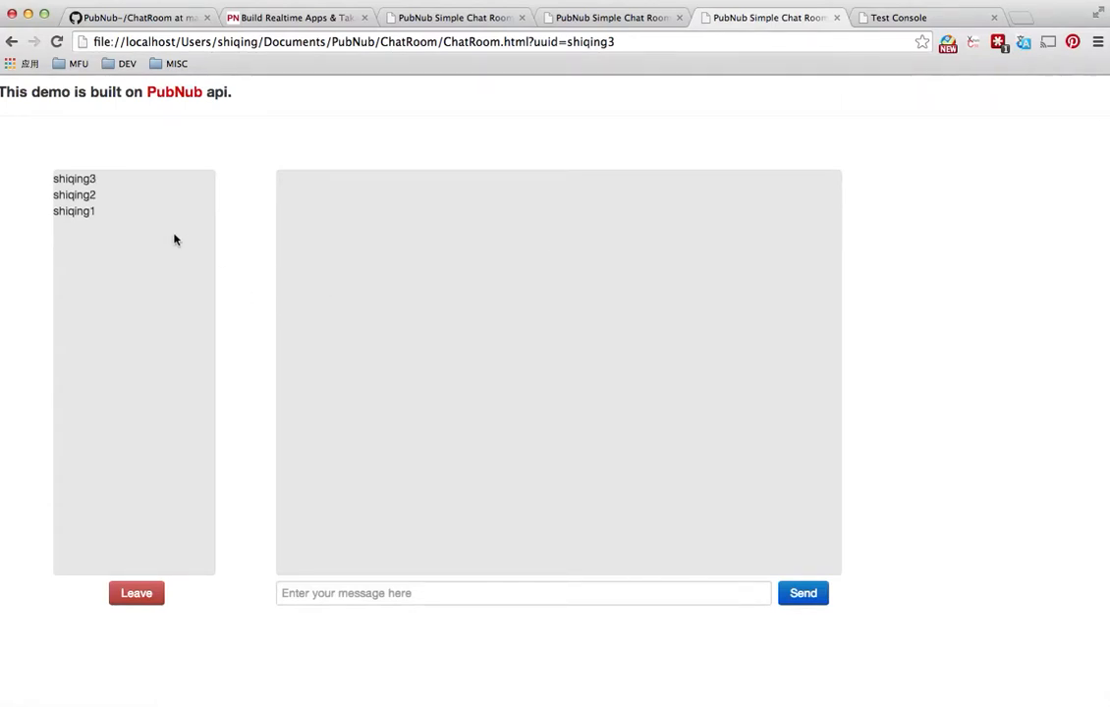
{"action": "mouse_move", "coordinate": [83, 223]}
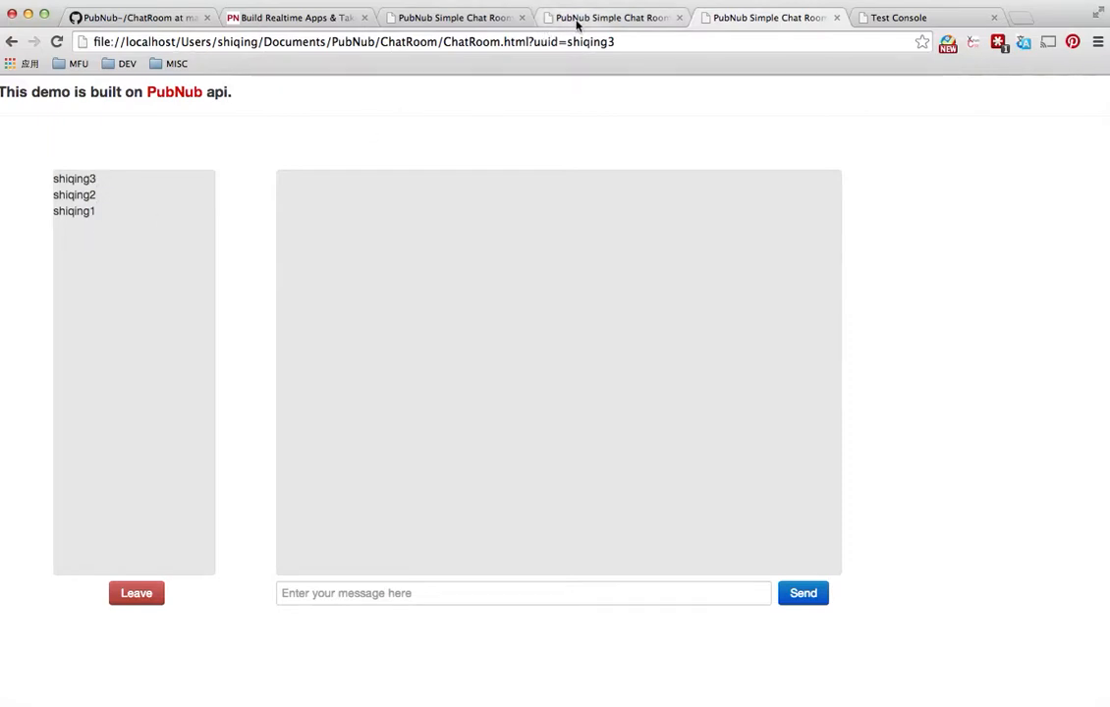
Step: Send 'hello I'm number 1' as shiqing1 and verify it in shiqing2's and shiqing3's rooms
{"action": "left_click", "coordinate": [464, 17]}
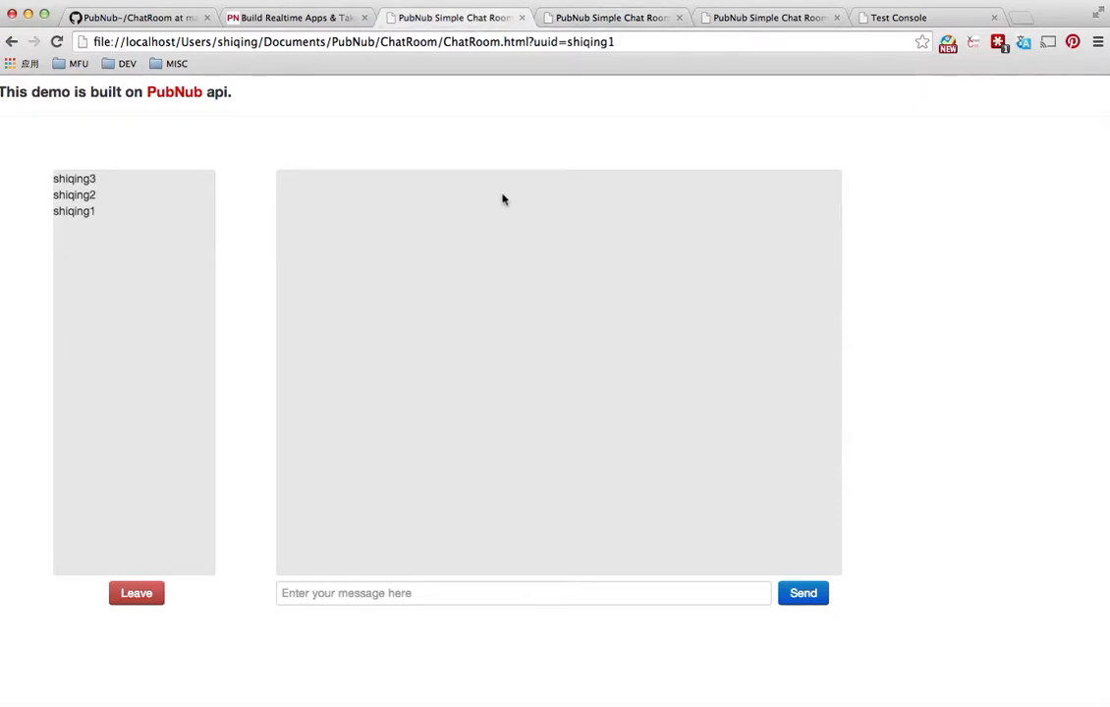
{"action": "type", "text": "hello I'm number 1"}
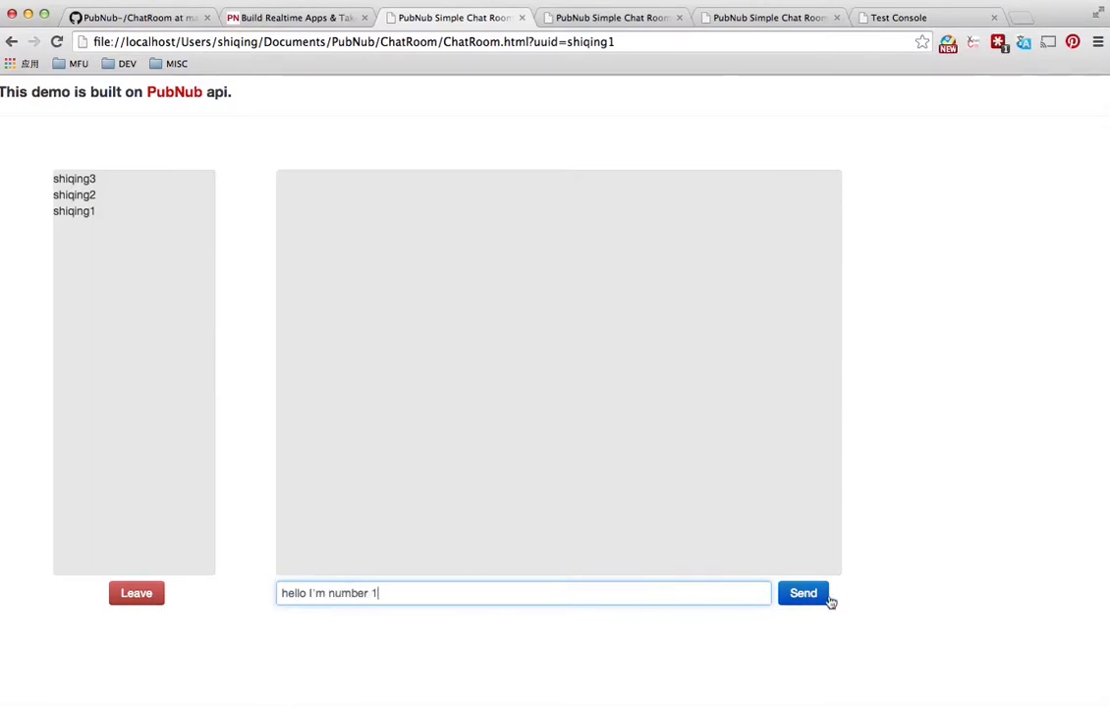
{"action": "left_click", "coordinate": [803, 593]}
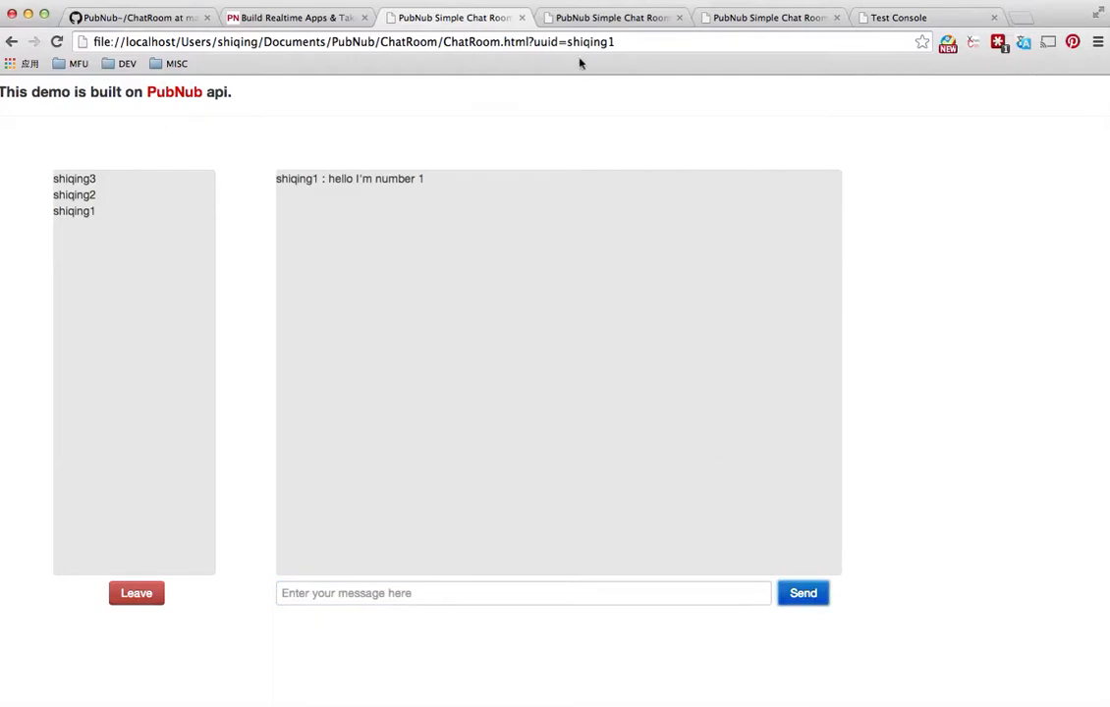
{"action": "left_click", "coordinate": [619, 16]}
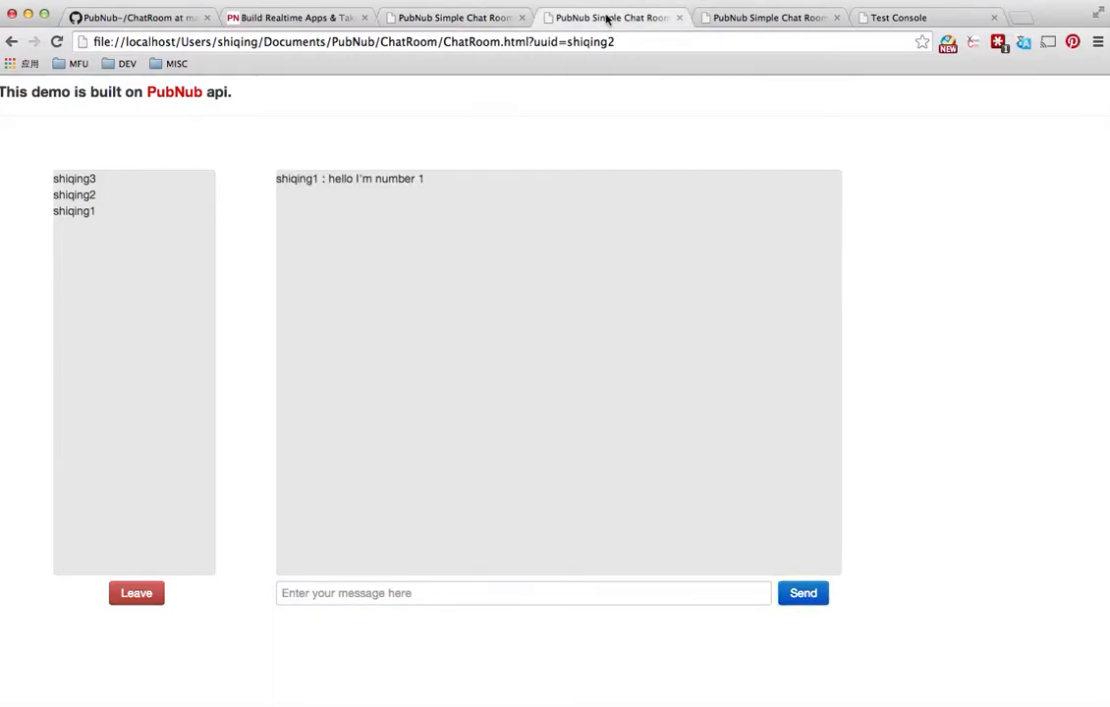
{"action": "left_click", "coordinate": [771, 17]}
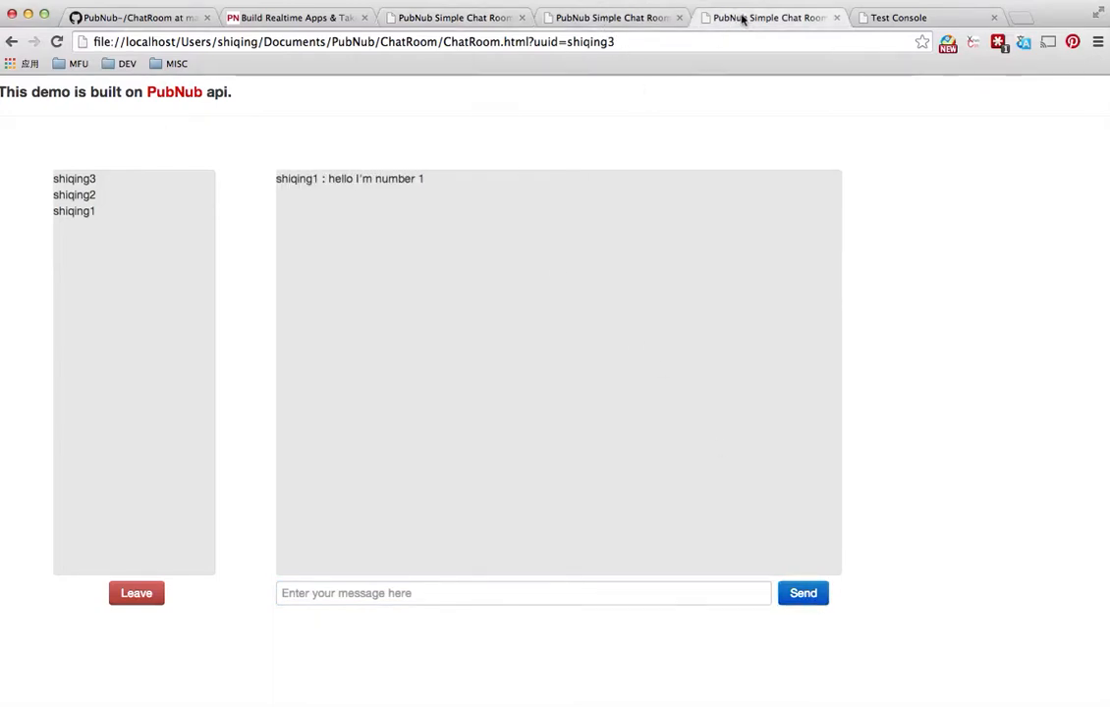
Step: Post 'hi this is 2' as shiqing2 and see it in shiqing1's room
{"action": "left_click", "coordinate": [464, 17]}
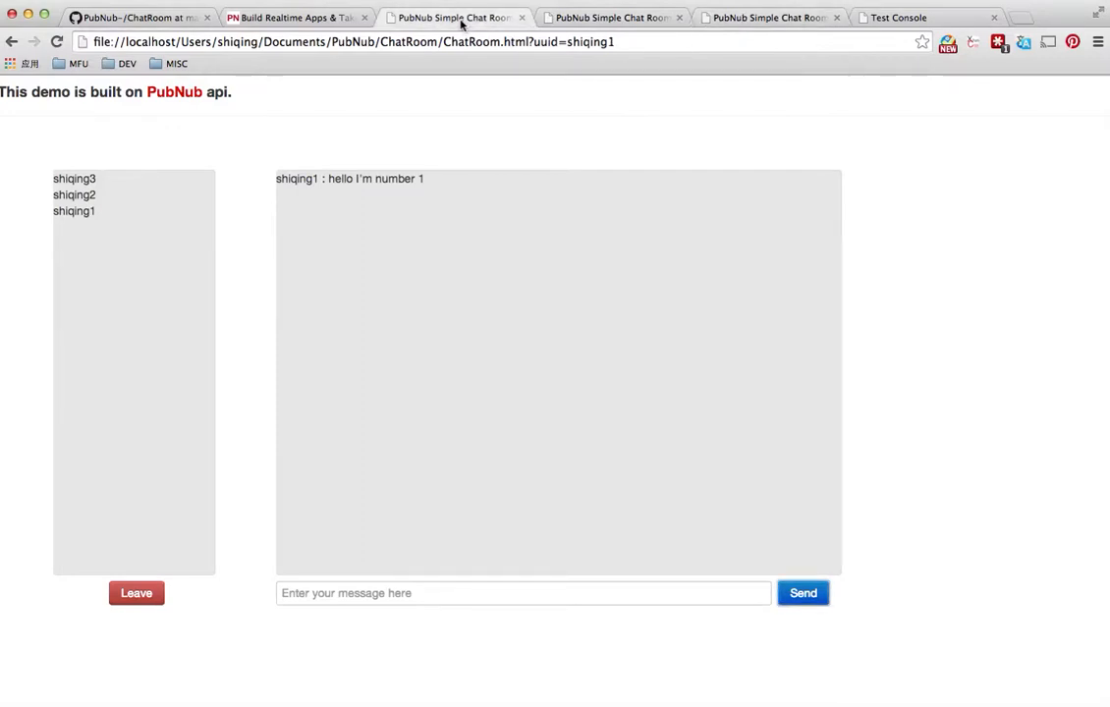
{"action": "left_click", "coordinate": [640, 17]}
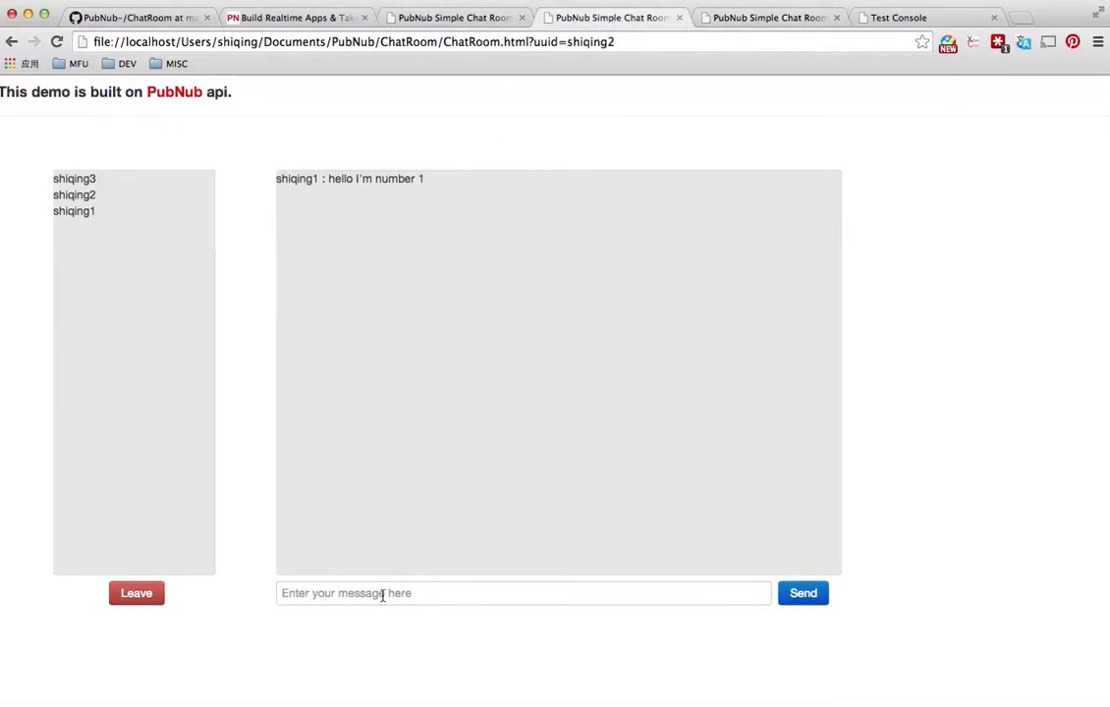
{"action": "type", "text": "hi"}
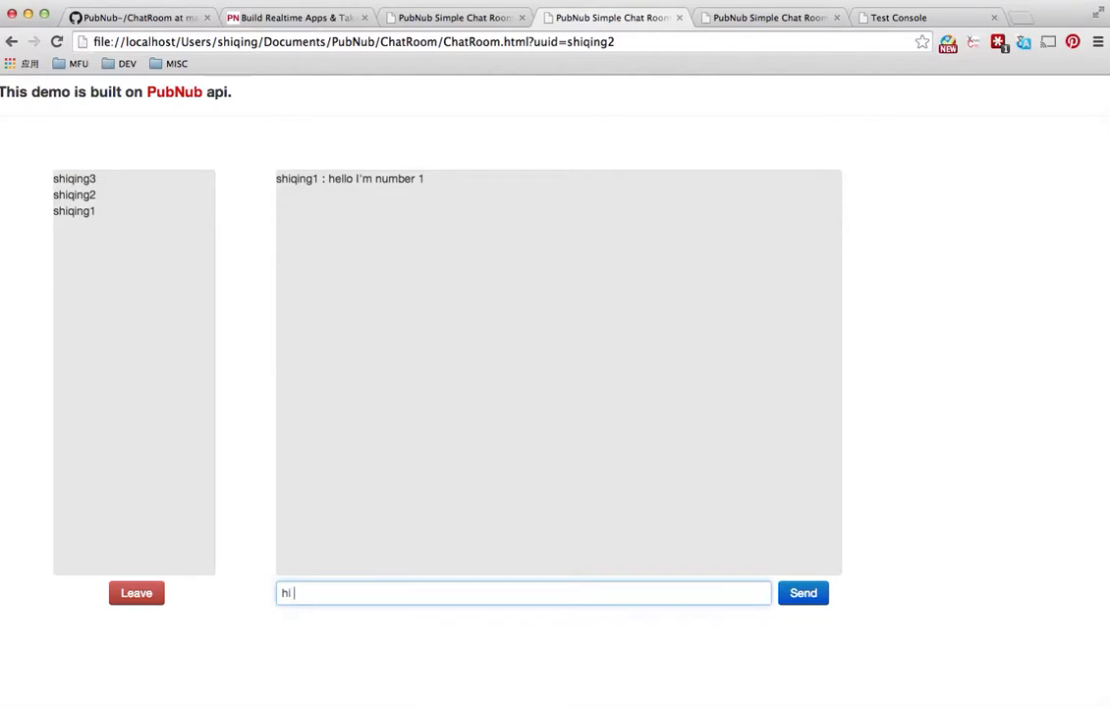
{"action": "type", "text": "this is"}
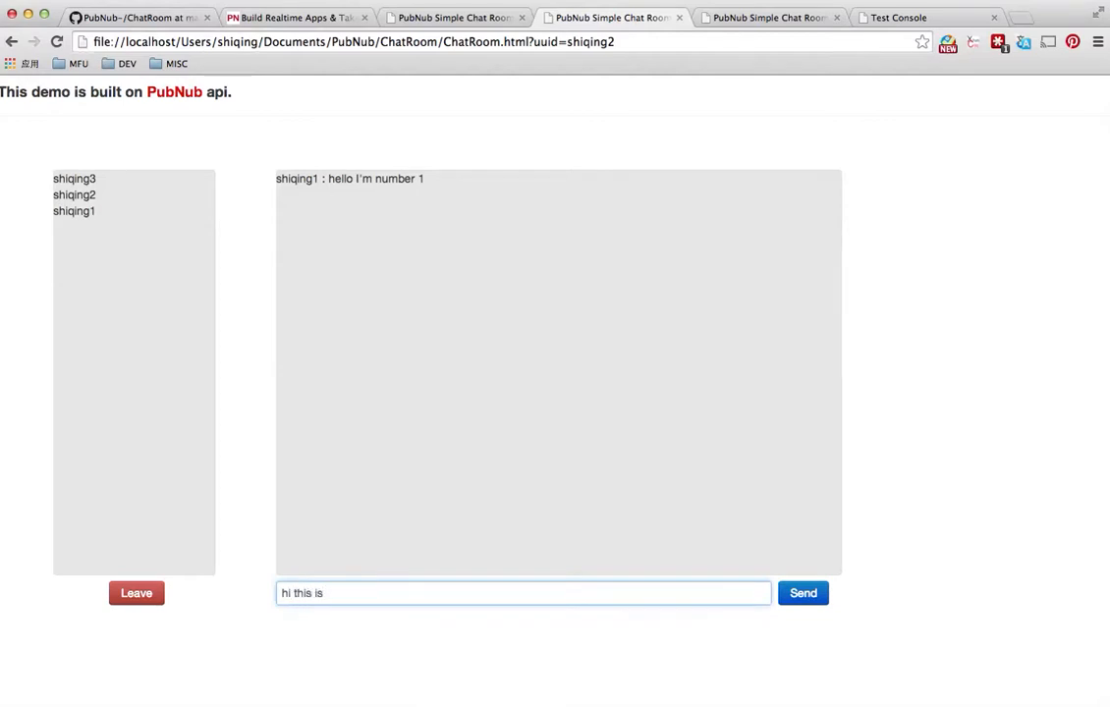
{"action": "left_click", "coordinate": [802, 593]}
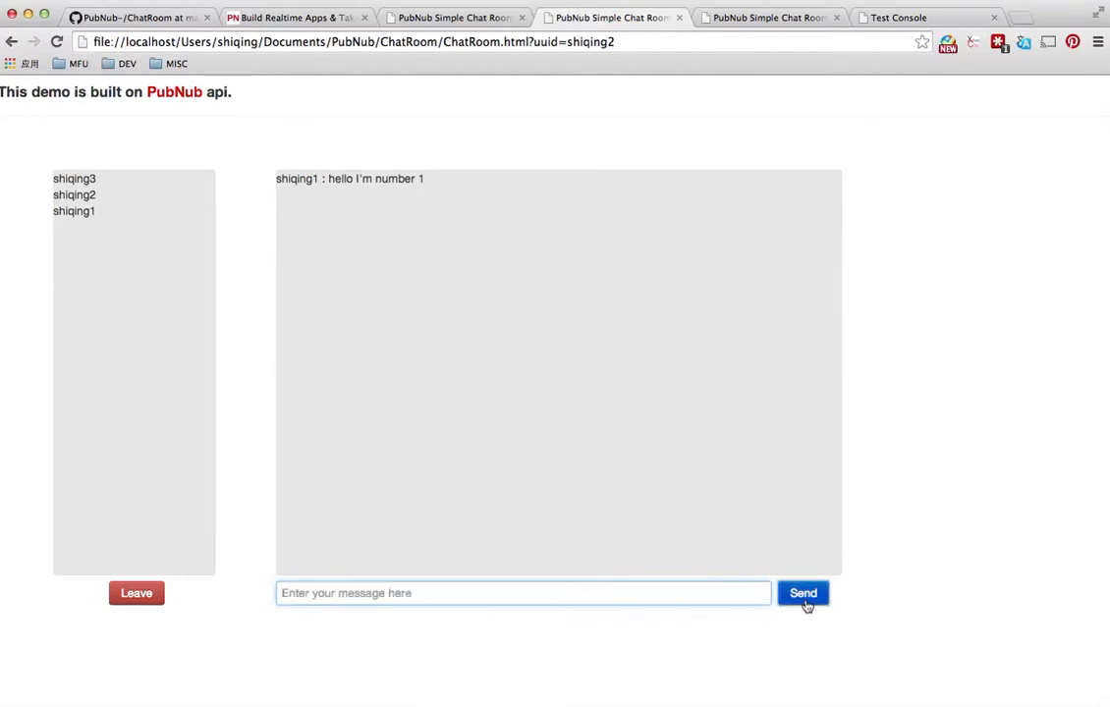
{"action": "left_click", "coordinate": [803, 592]}
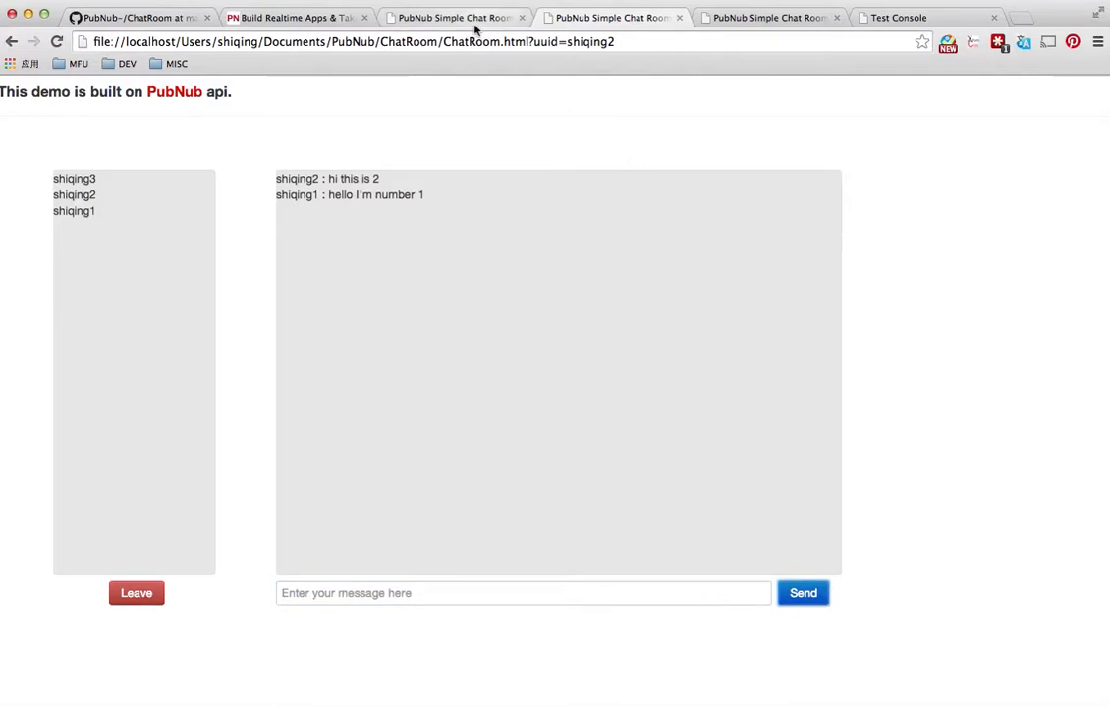
{"action": "left_click", "coordinate": [628, 17]}
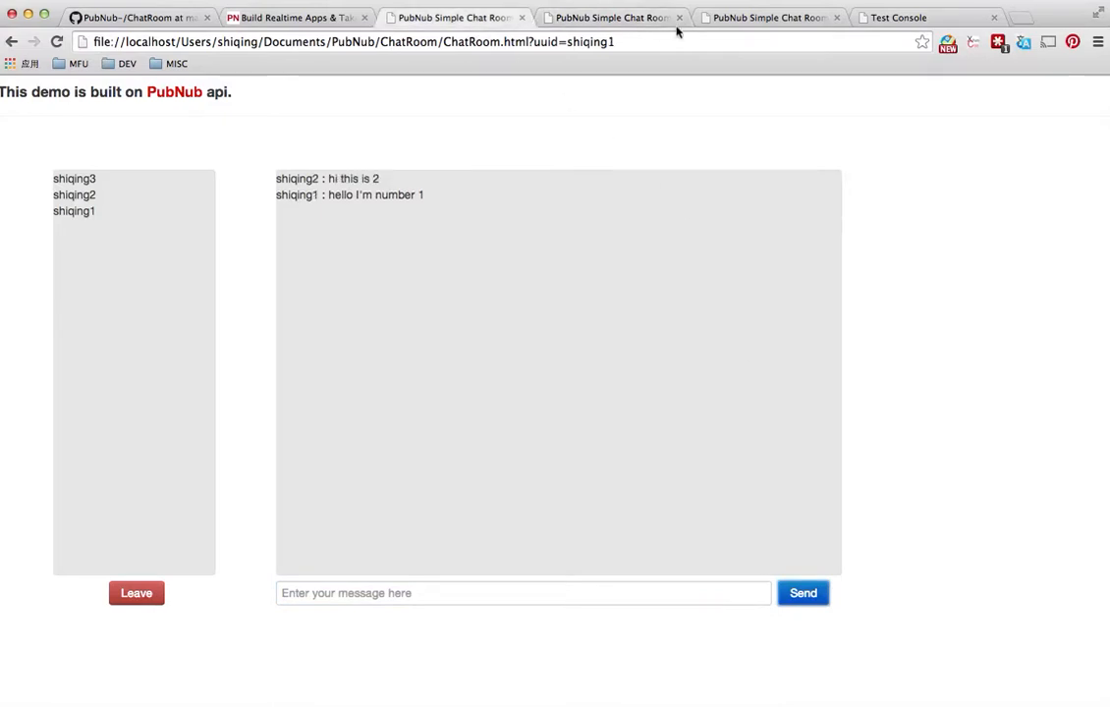
Step: Post 'hello form number 3' as shiqing3 and view the conversation from another room
{"action": "left_click", "coordinate": [779, 17]}
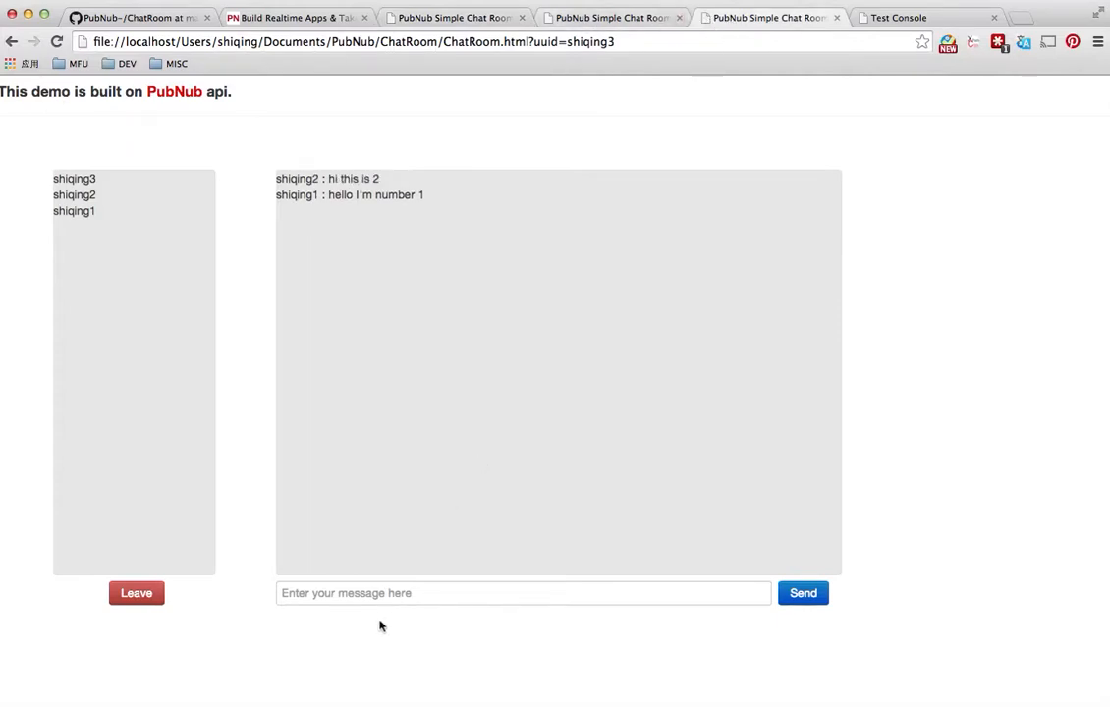
{"action": "type", "text": "hello form number 3"}
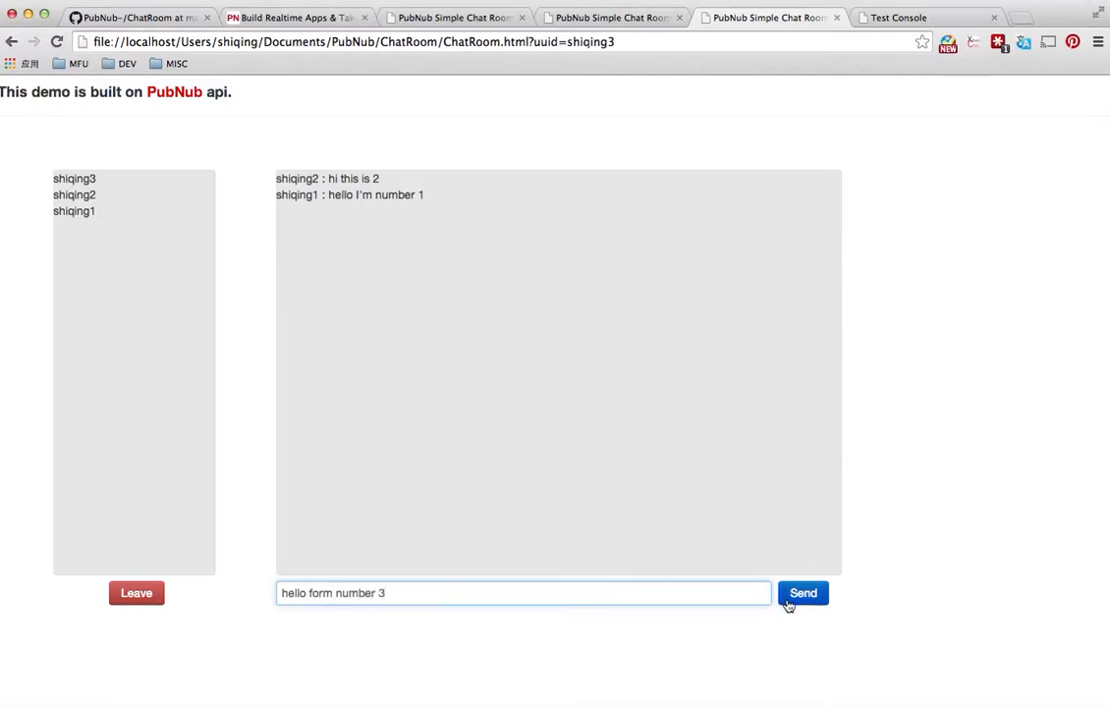
{"action": "left_click", "coordinate": [803, 593]}
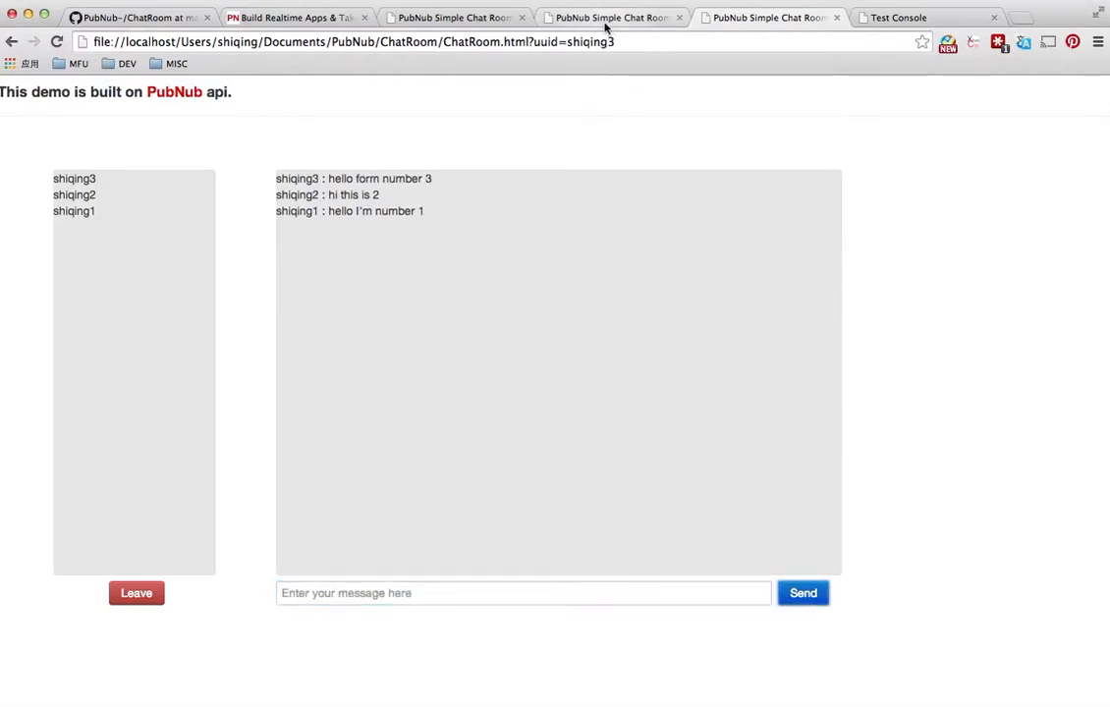
{"action": "left_click", "coordinate": [454, 17]}
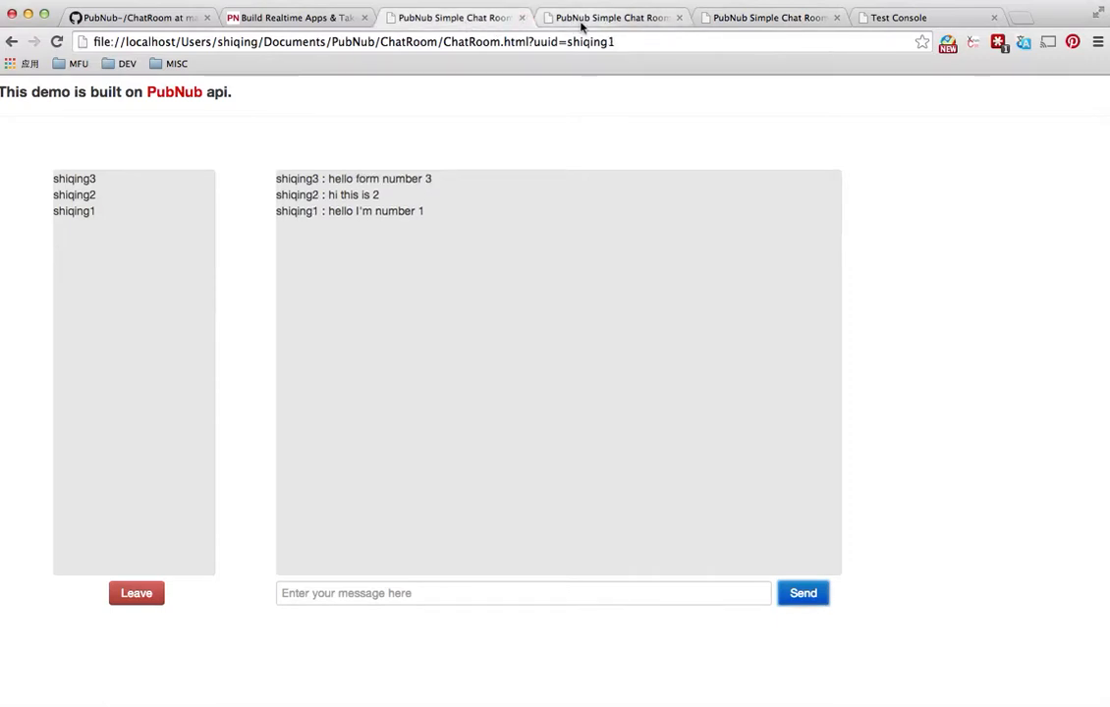
{"action": "mouse_move", "coordinate": [217, 415]}
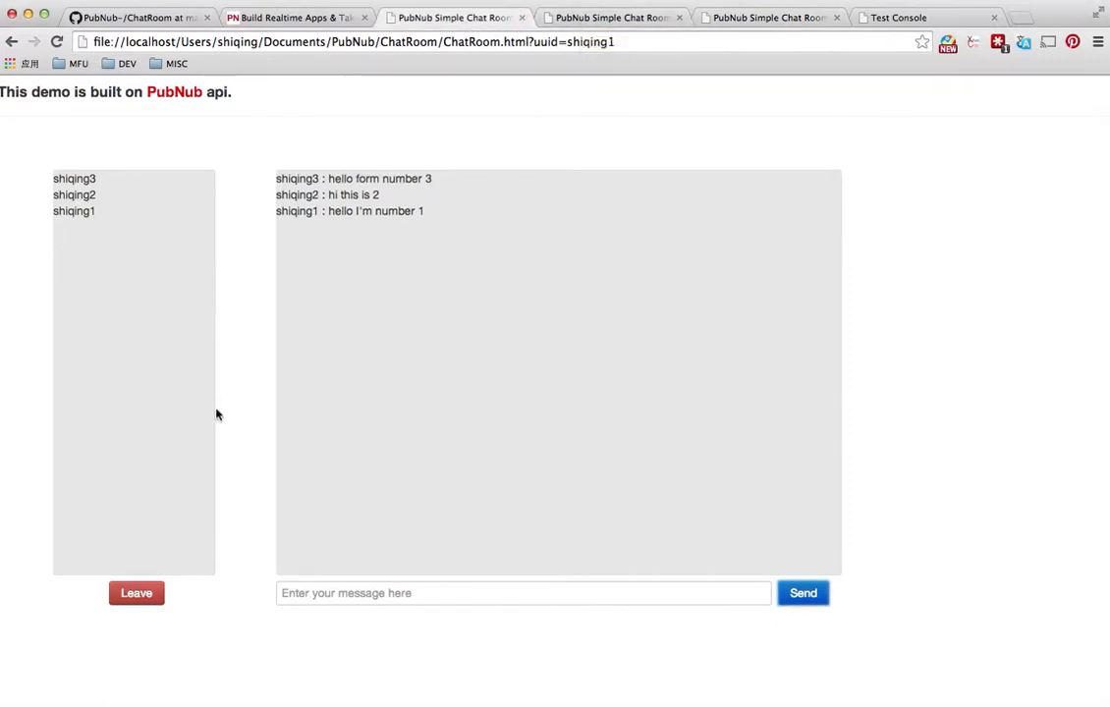
Step: Update the channel state in the test console, have the first user leave, and refresh occupancy
{"action": "left_click", "coordinate": [911, 18]}
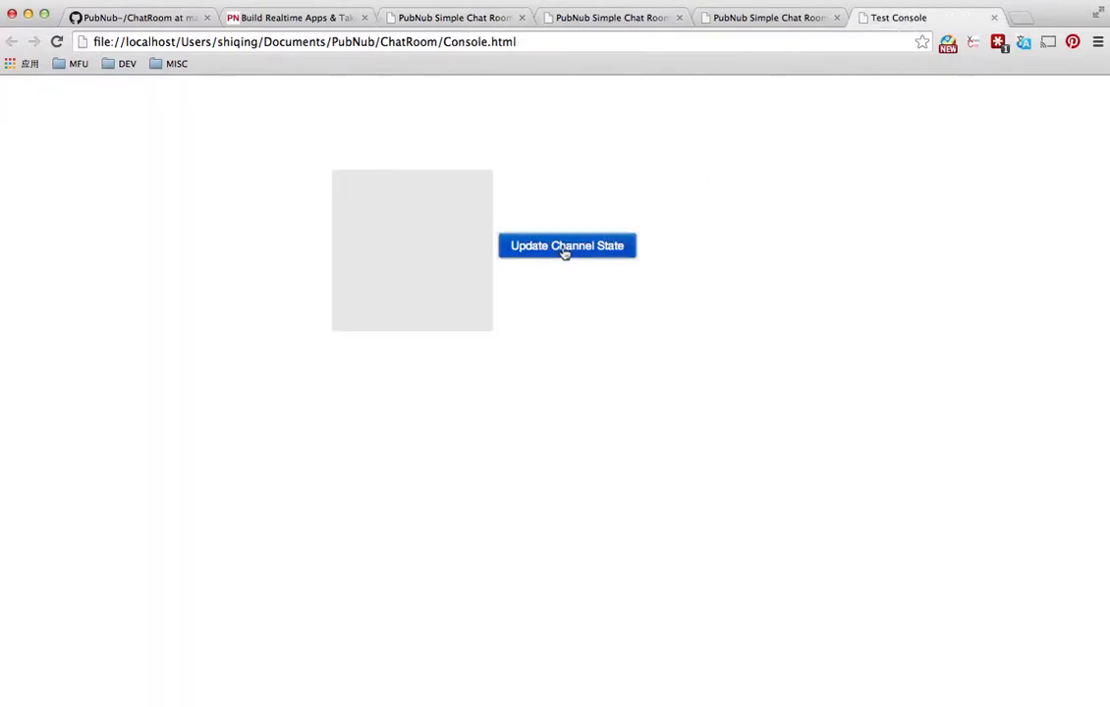
{"action": "left_click", "coordinate": [566, 245]}
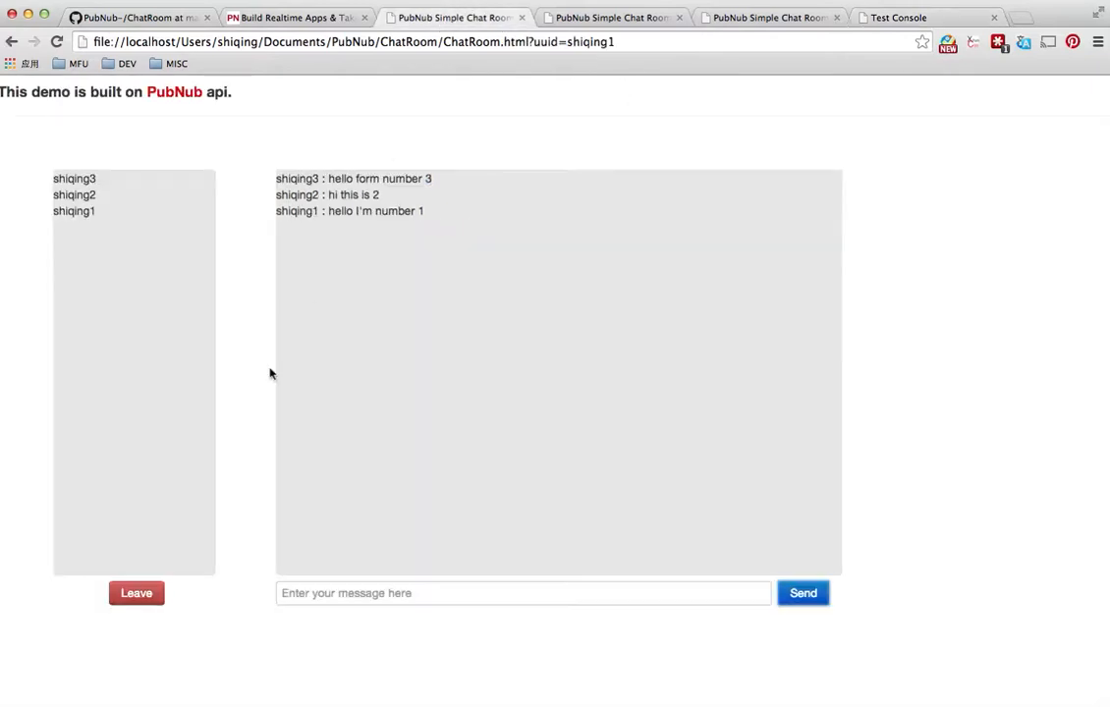
{"action": "left_click", "coordinate": [135, 593]}
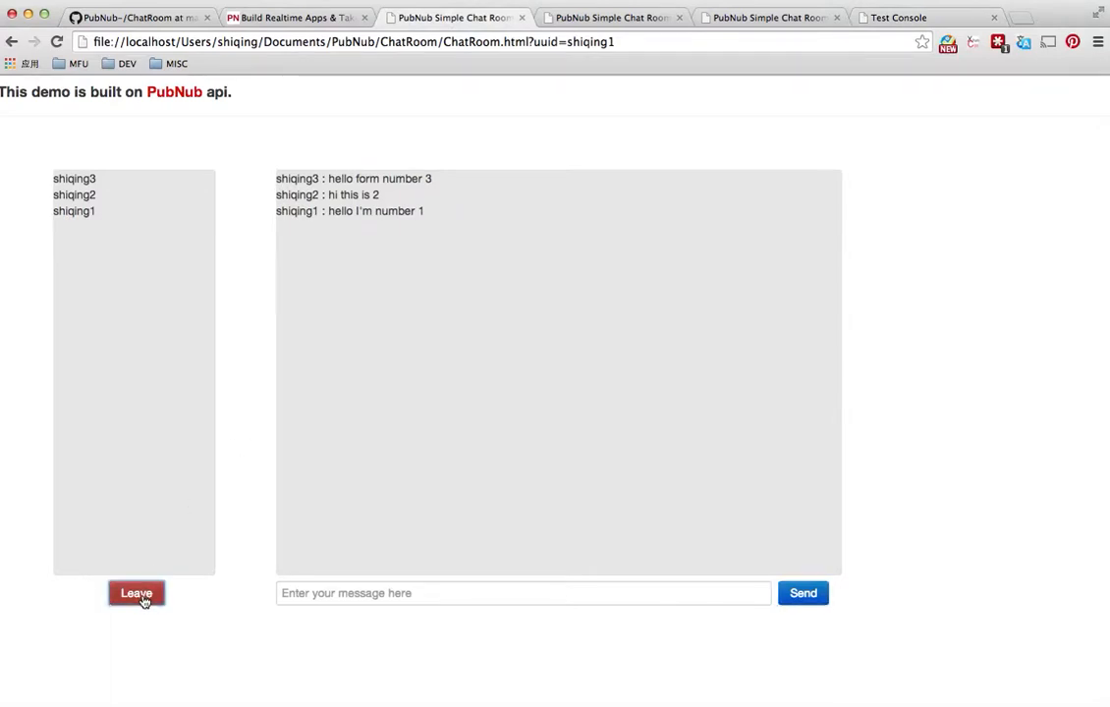
{"action": "left_click", "coordinate": [135, 593]}
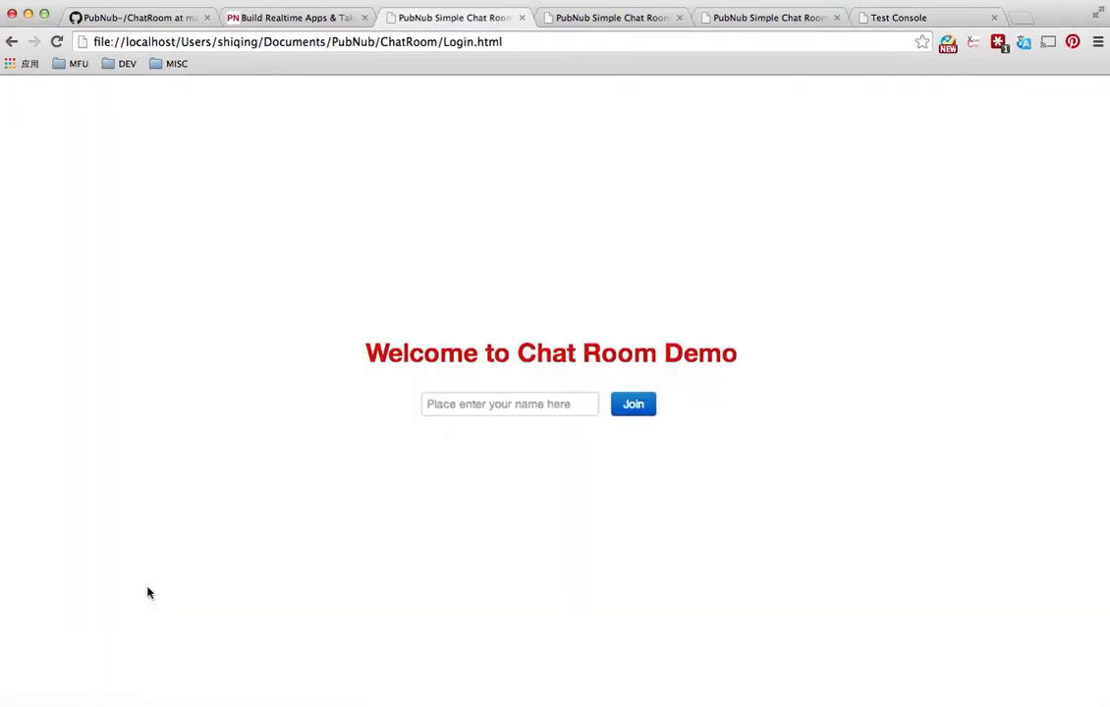
{"action": "left_click", "coordinate": [633, 403]}
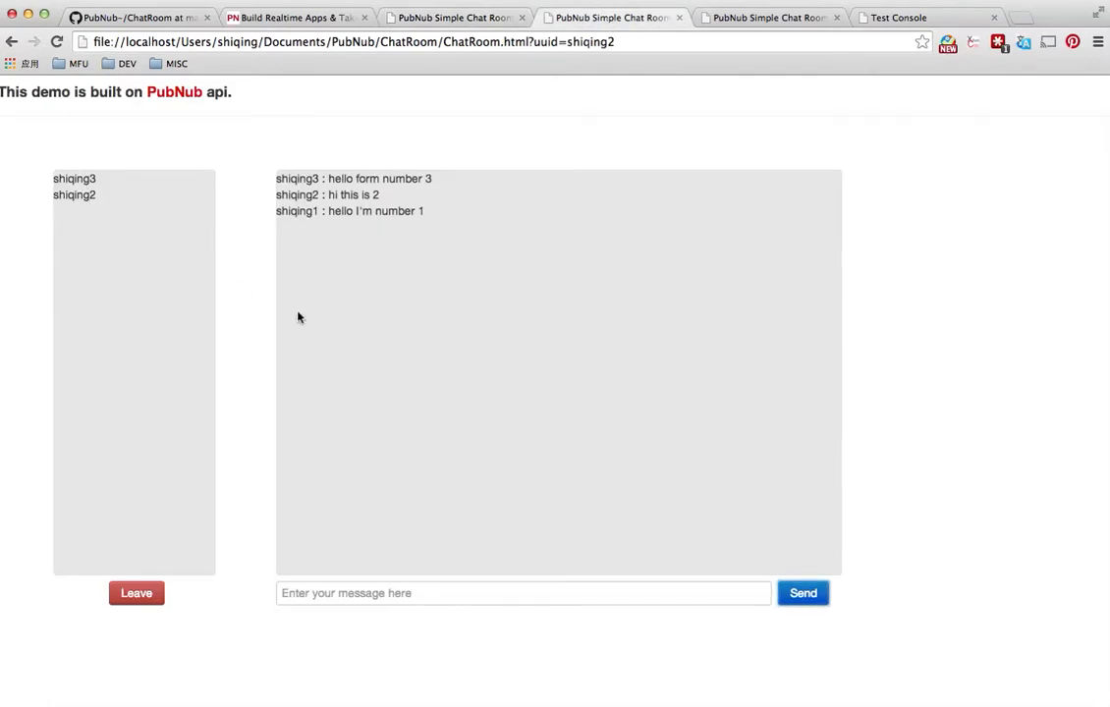
{"action": "left_click", "coordinate": [766, 17]}
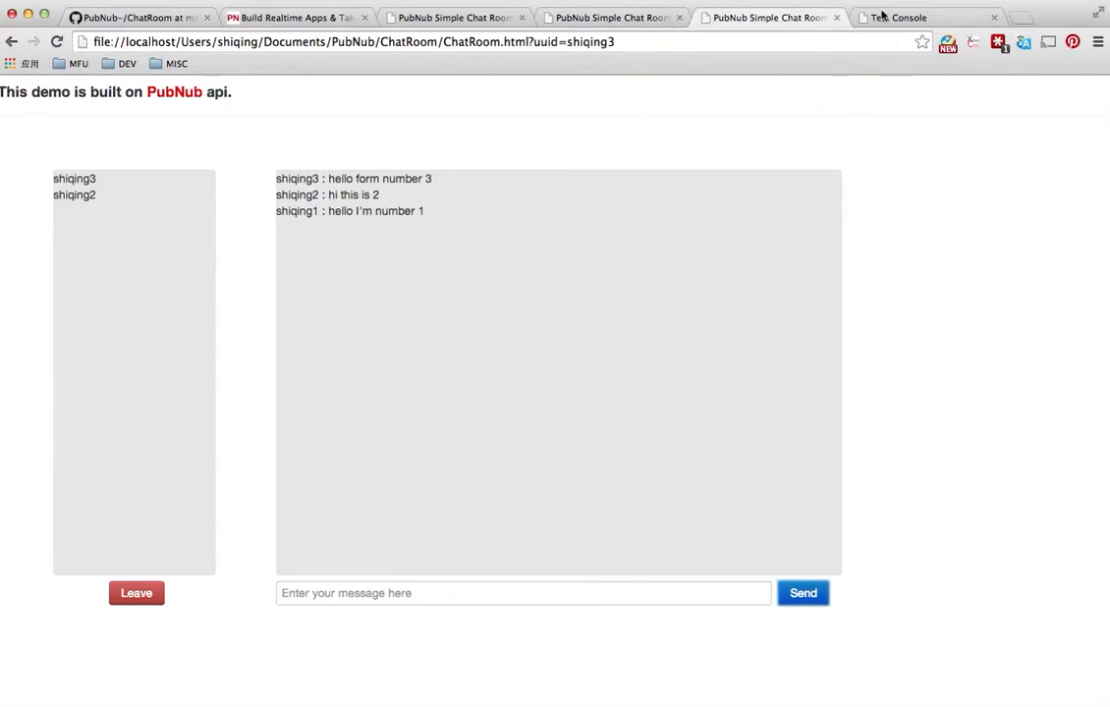
{"action": "left_click", "coordinate": [896, 16]}
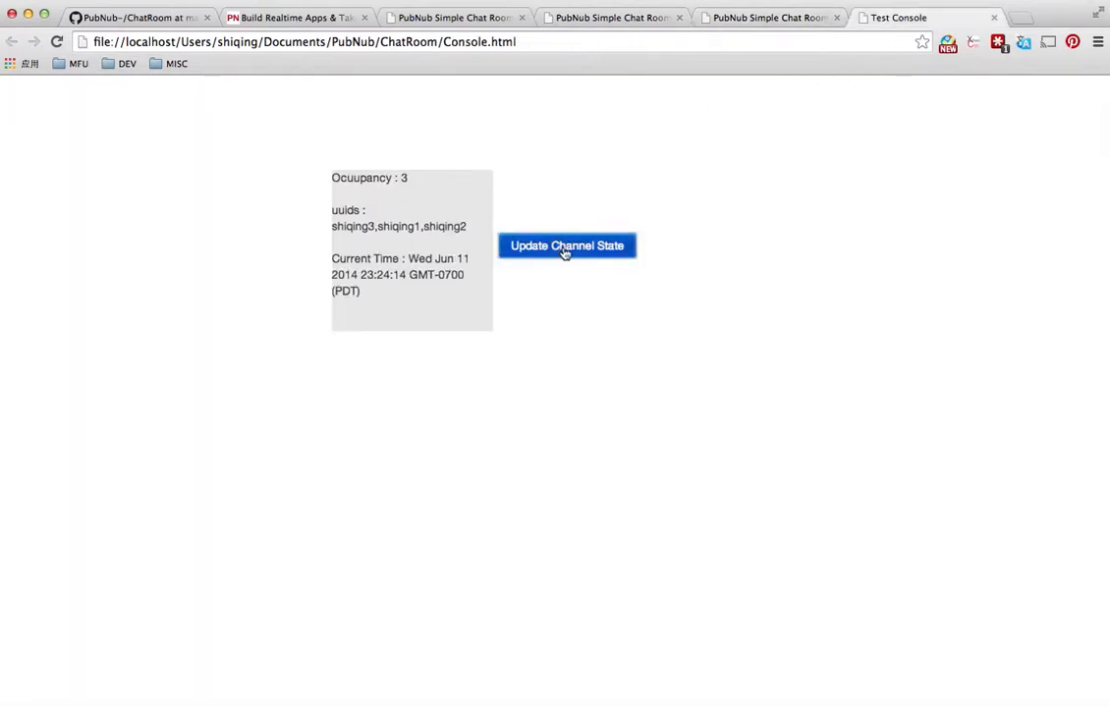
{"action": "left_click", "coordinate": [567, 245]}
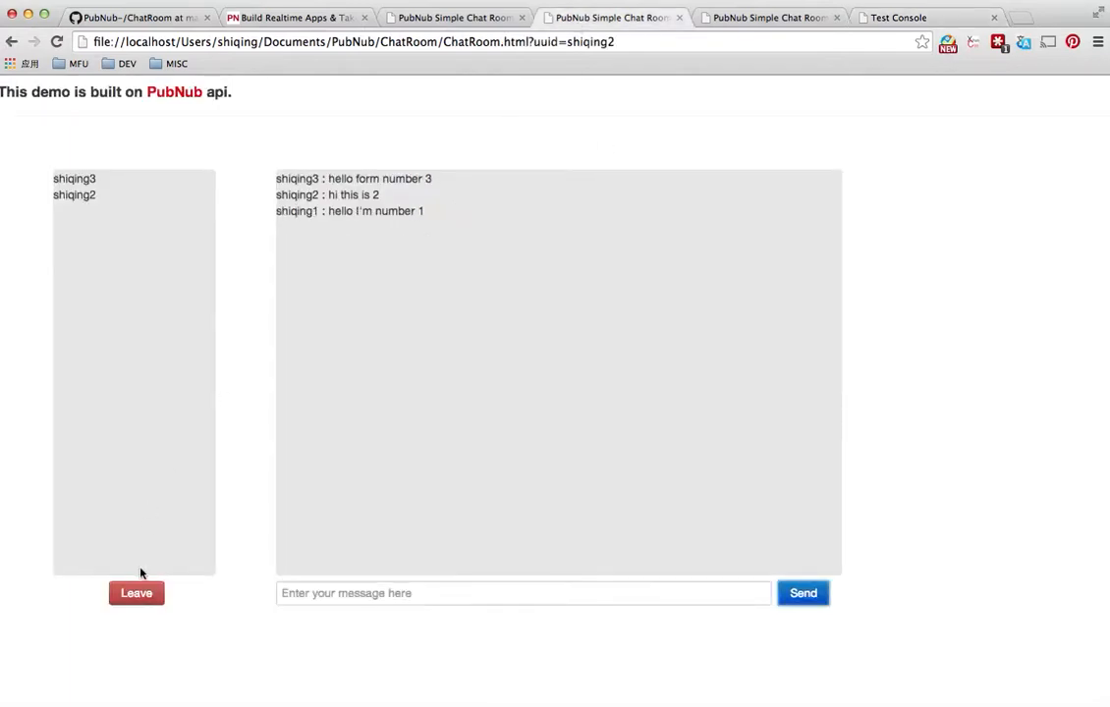
Step: Have the second and third users leave, then check the channel state in the test console
{"action": "left_click", "coordinate": [135, 593]}
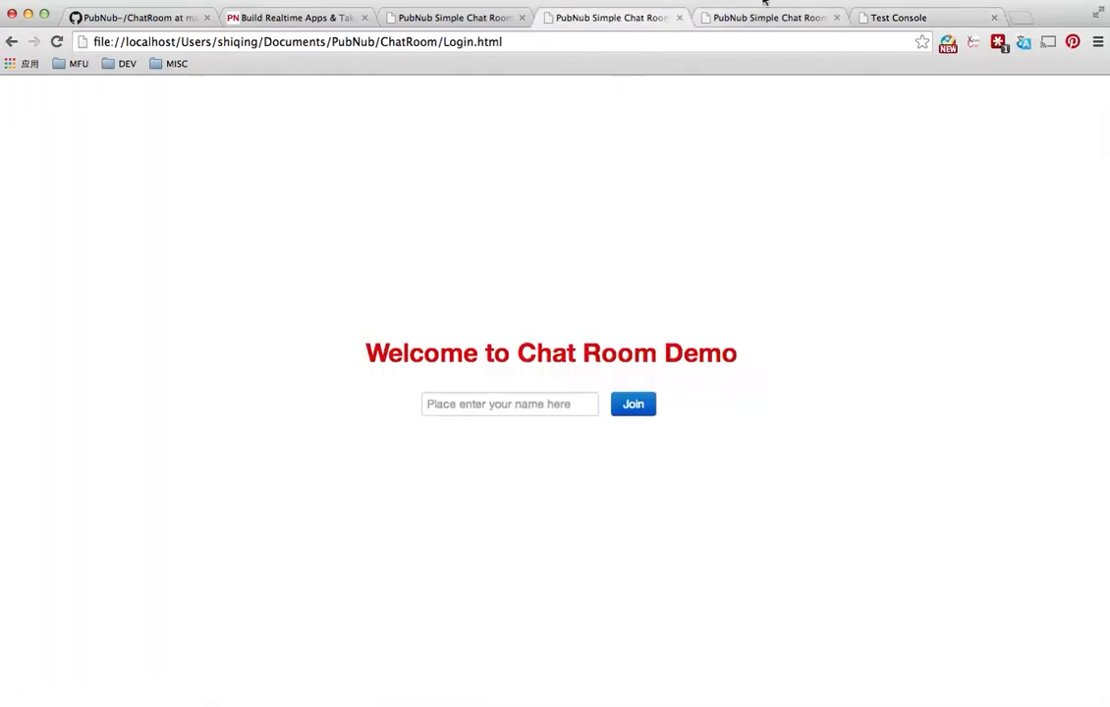
{"action": "left_click", "coordinate": [632, 403]}
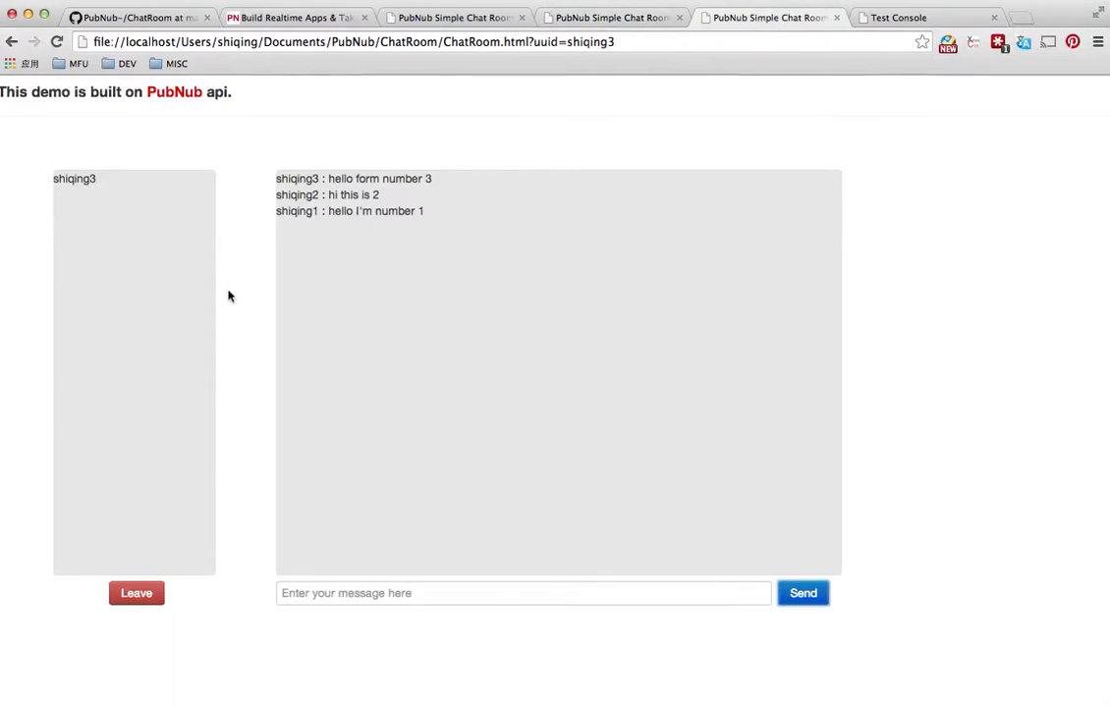
{"action": "left_click", "coordinate": [136, 593]}
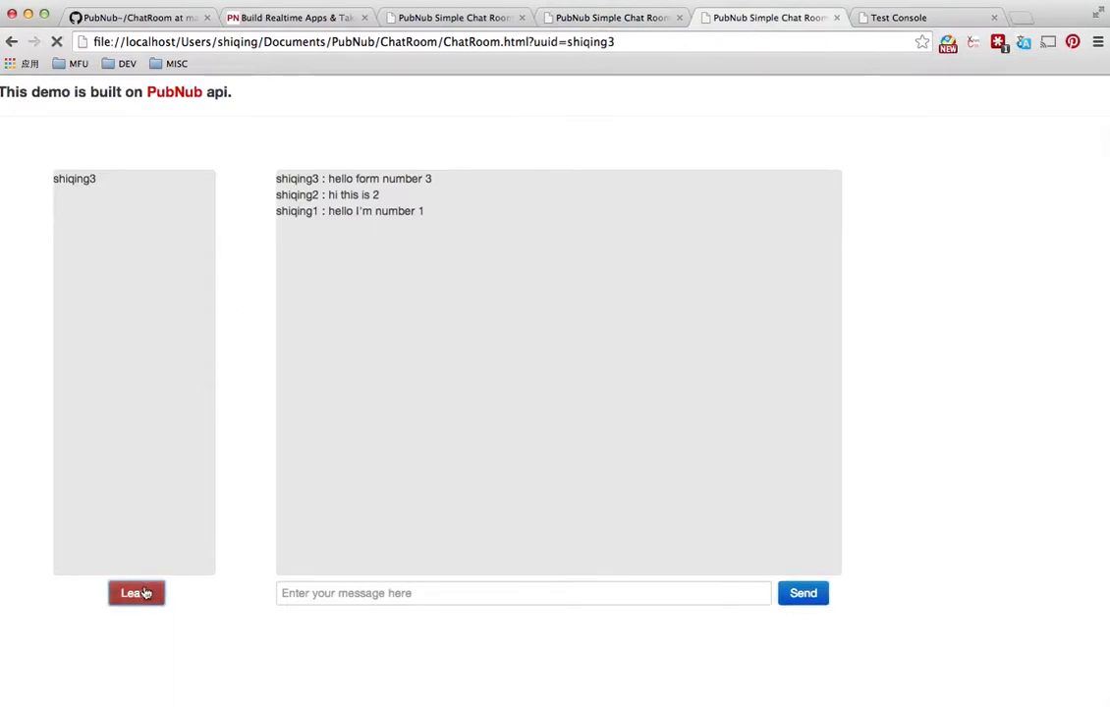
{"action": "left_click", "coordinate": [906, 17]}
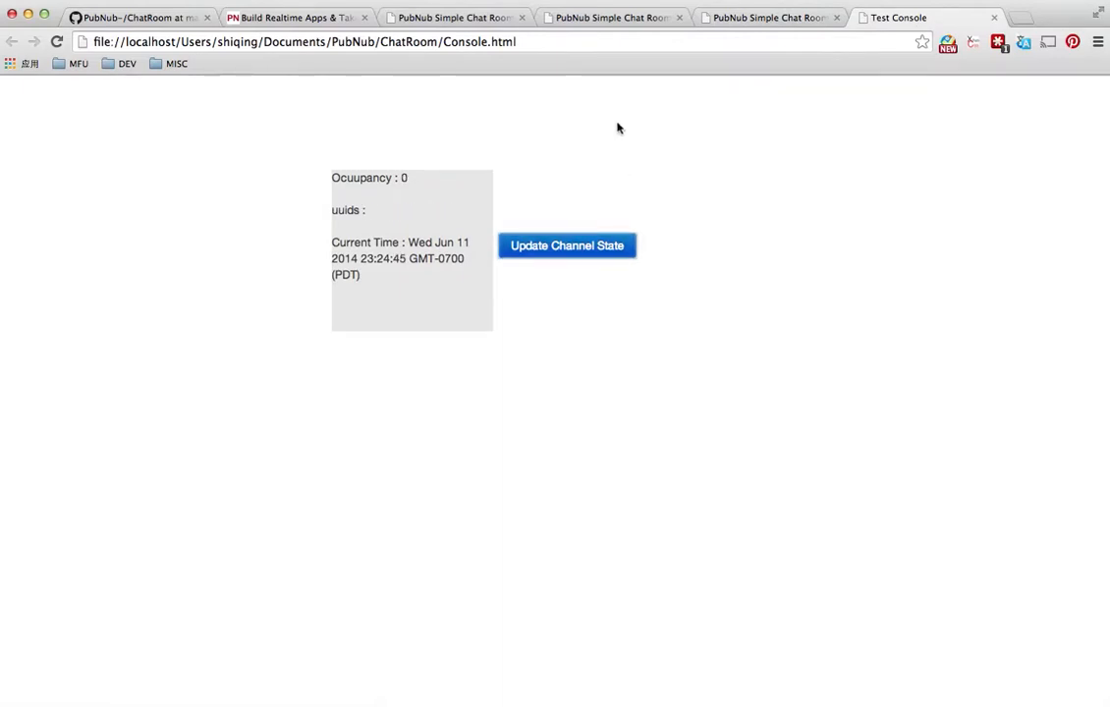
{"action": "mouse_move", "coordinate": [479, 177]}
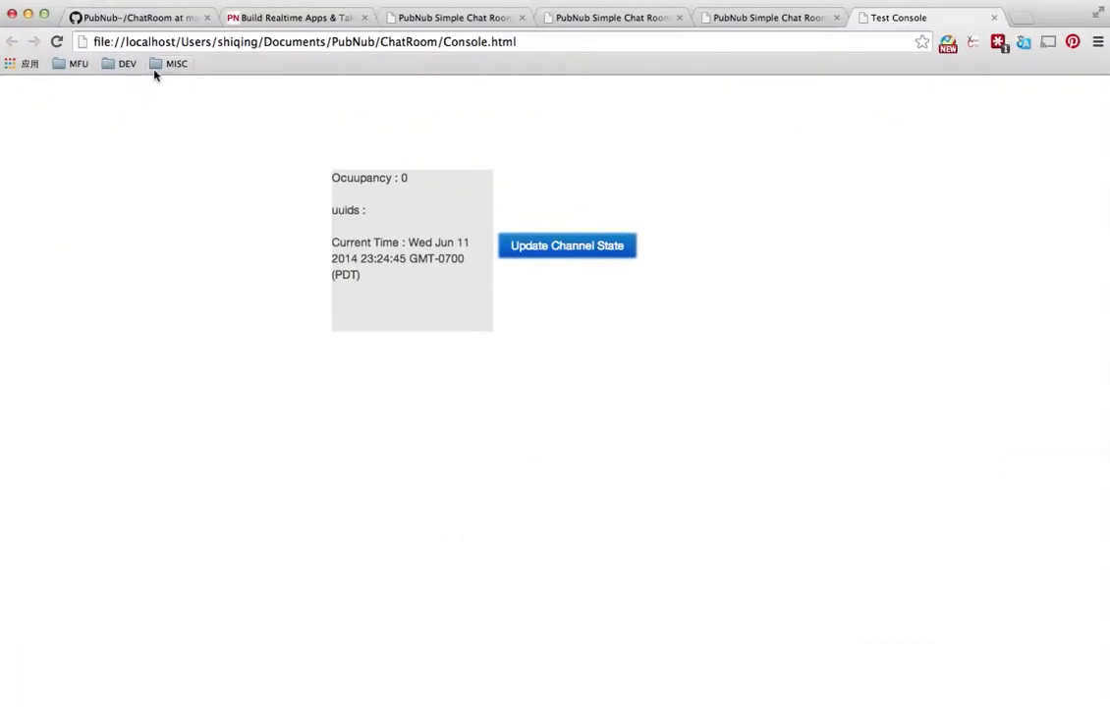
Step: Open ChatRoom.html from the ChatRoom folder and start scrolling through its code
{"action": "left_click", "coordinate": [127, 16]}
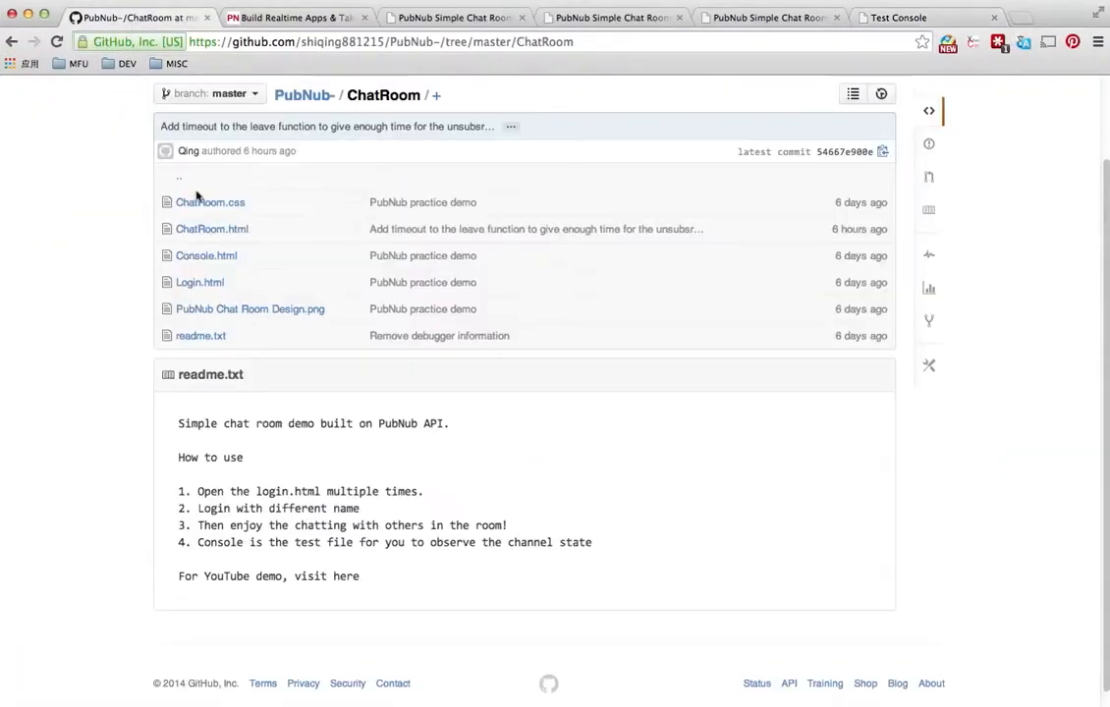
{"action": "left_click", "coordinate": [212, 228]}
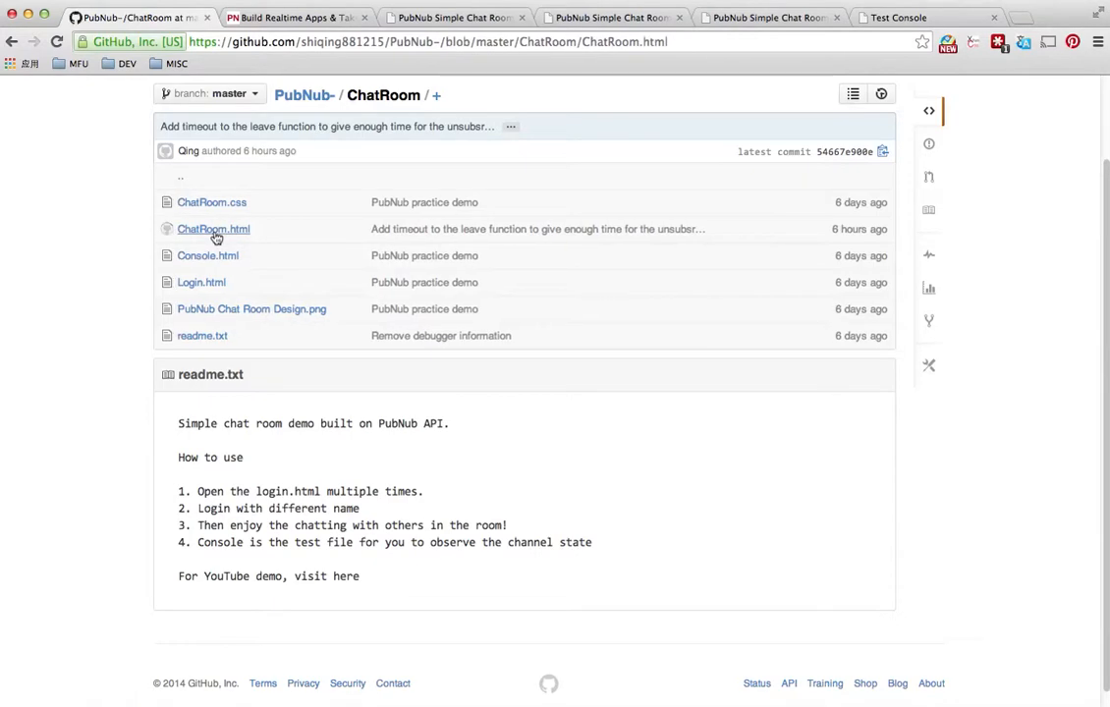
{"action": "left_click", "coordinate": [213, 228]}
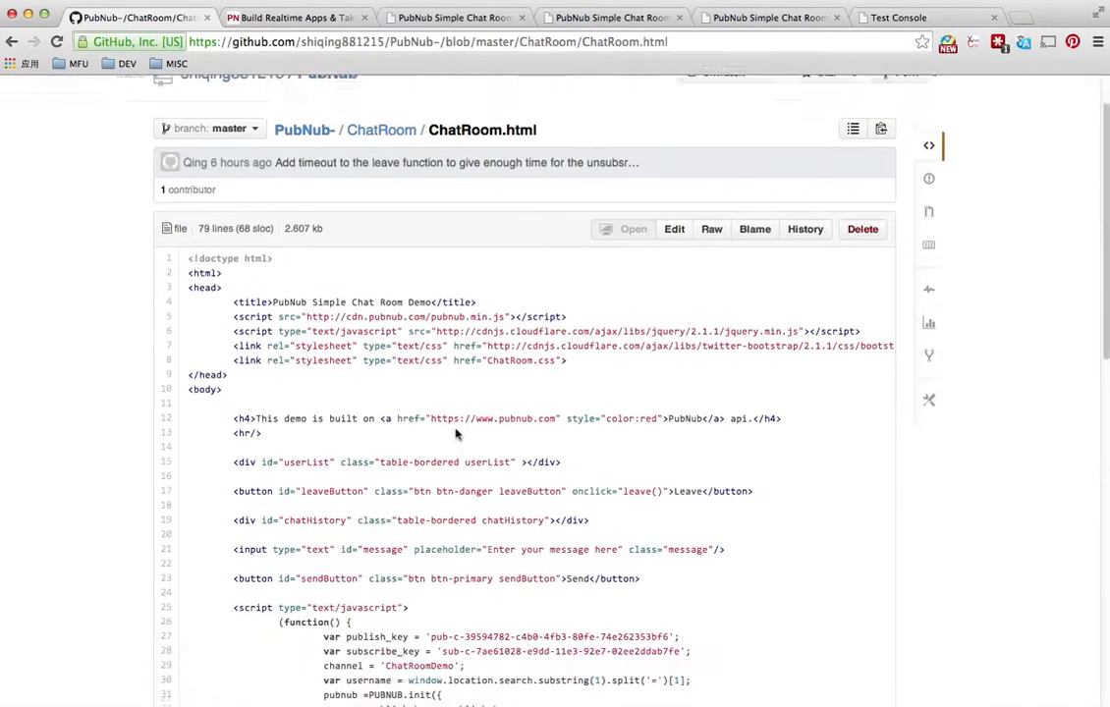
{"action": "scroll", "scroll_direction": "down", "scroll_amount": 3}
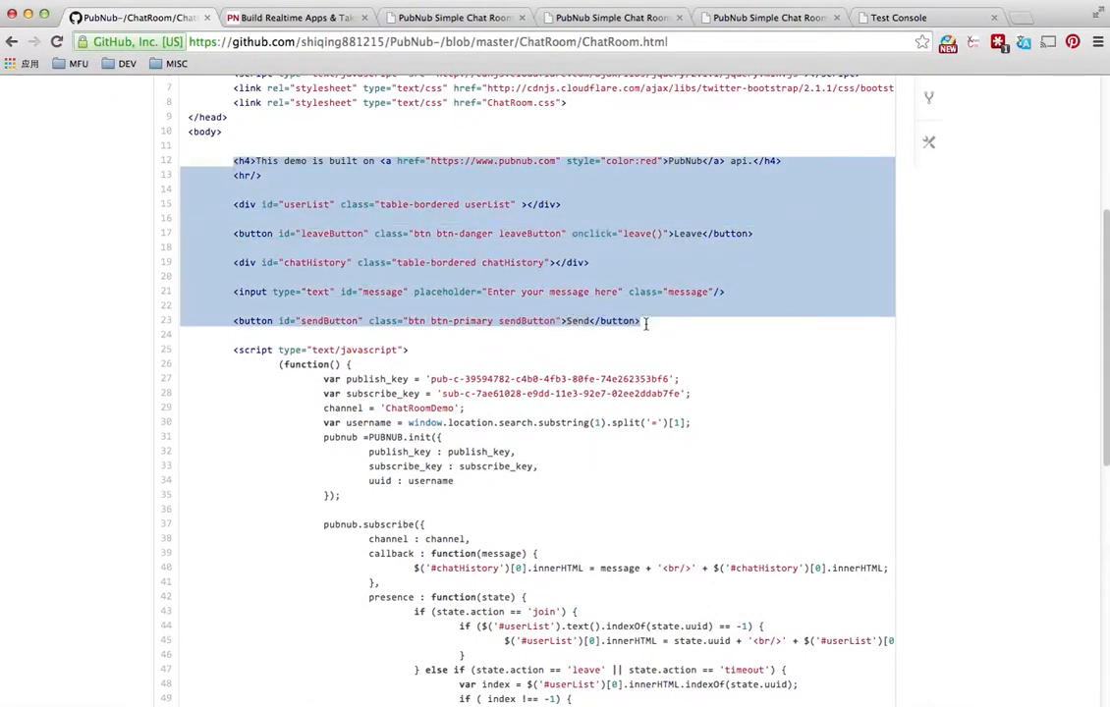
{"action": "scroll", "scroll_direction": "down", "scroll_amount": 3}
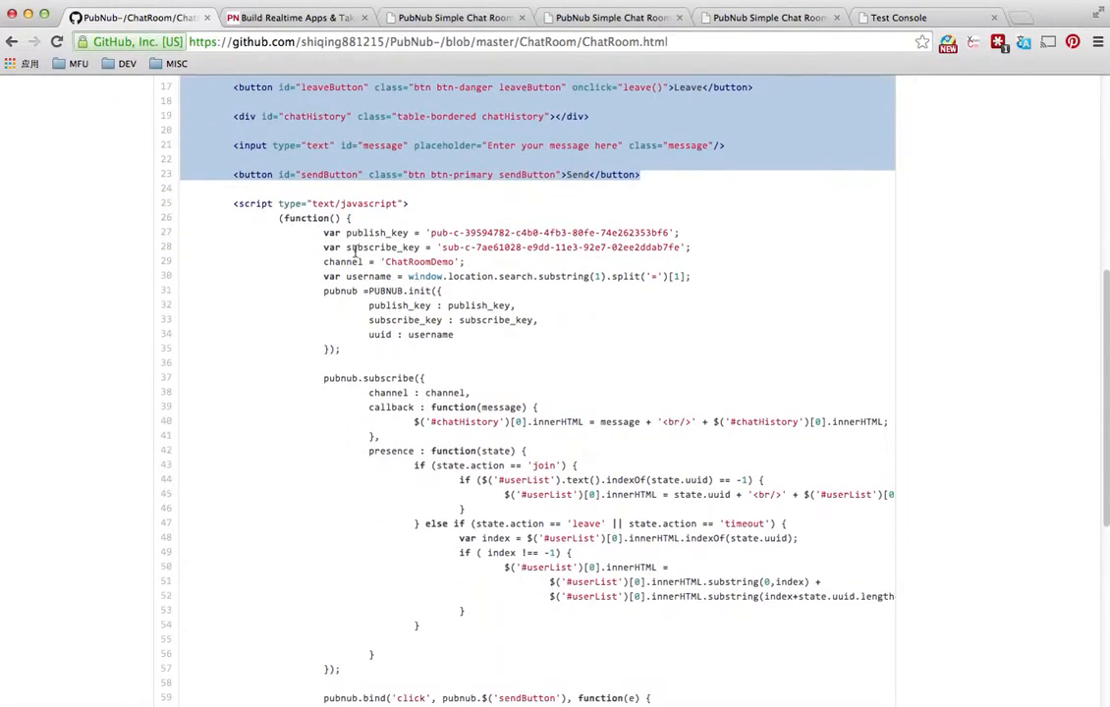
{"action": "scroll", "scroll_direction": "down", "scroll_amount": 3}
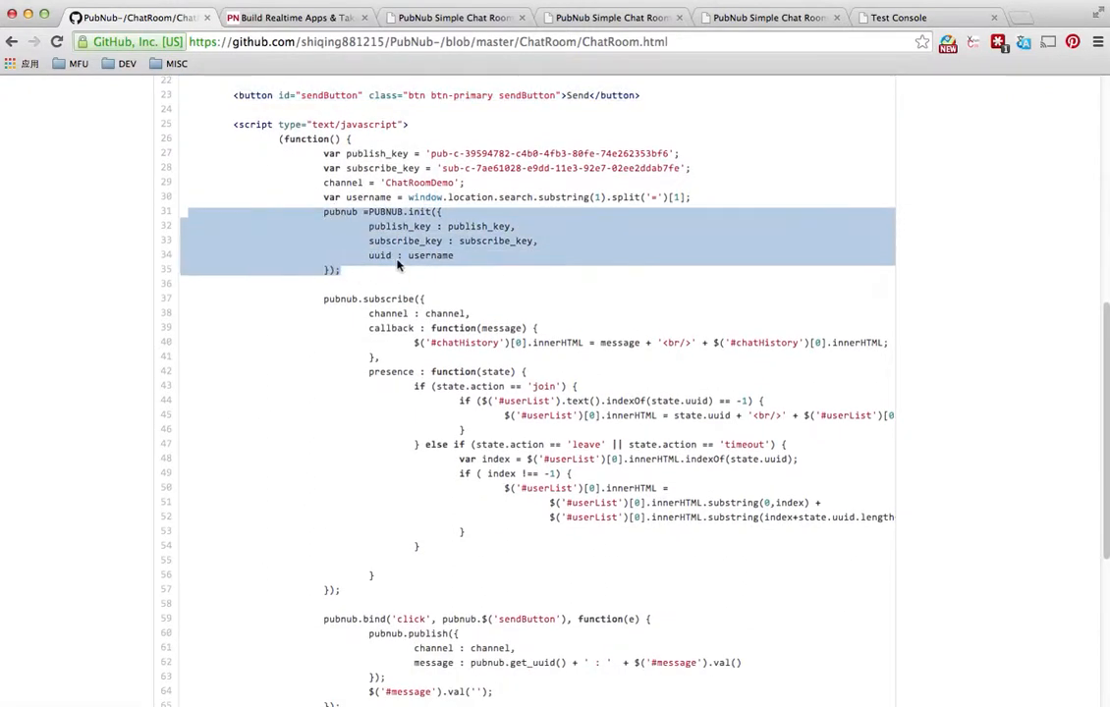
Step: Scroll down to the leave function and highlight its unsubscribe call
{"action": "scroll", "scroll_direction": "down", "scroll_amount": 3}
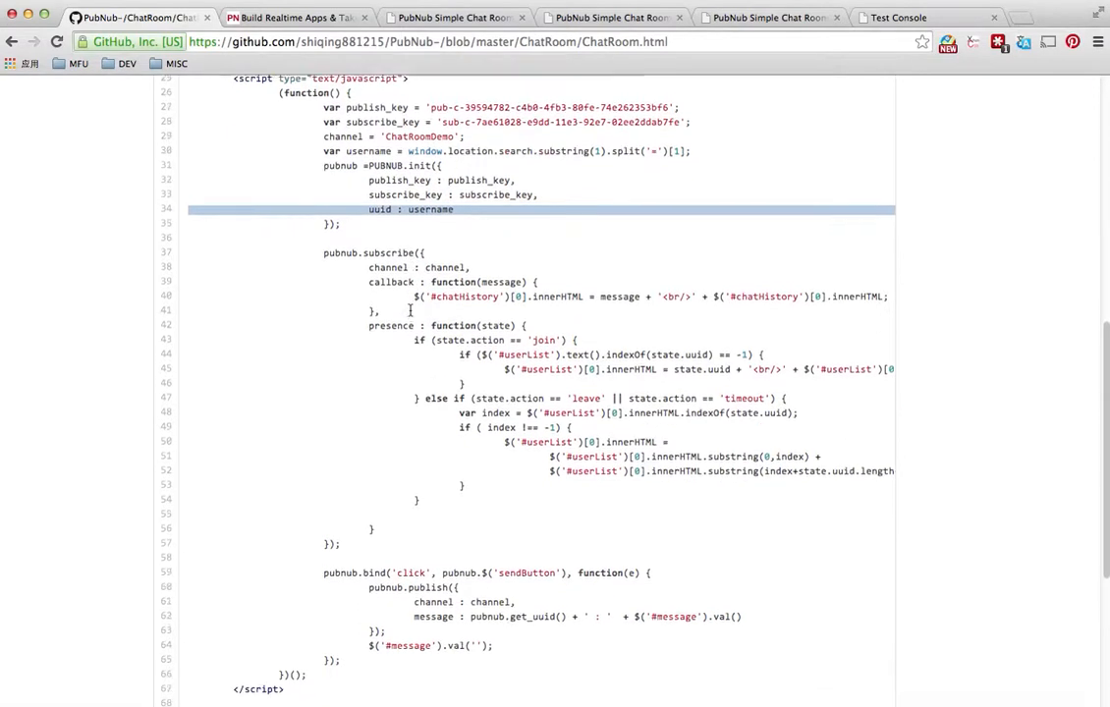
{"action": "scroll", "scroll_direction": "down", "scroll_amount": 3}
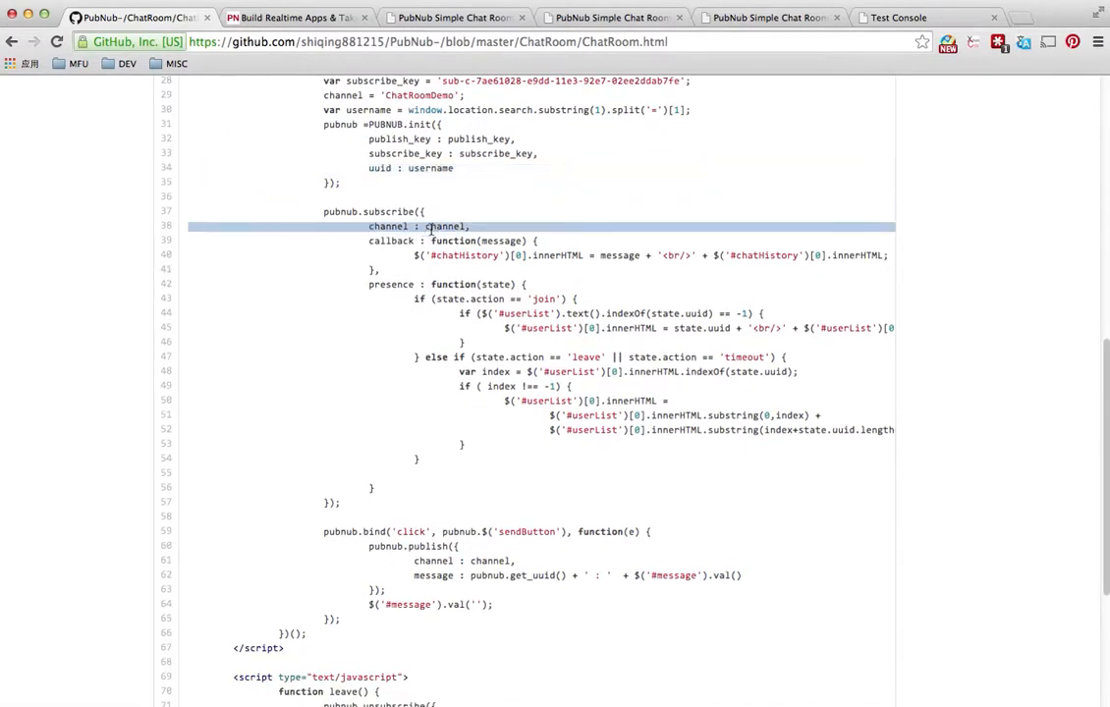
{"action": "scroll", "scroll_direction": "down", "scroll_amount": 3}
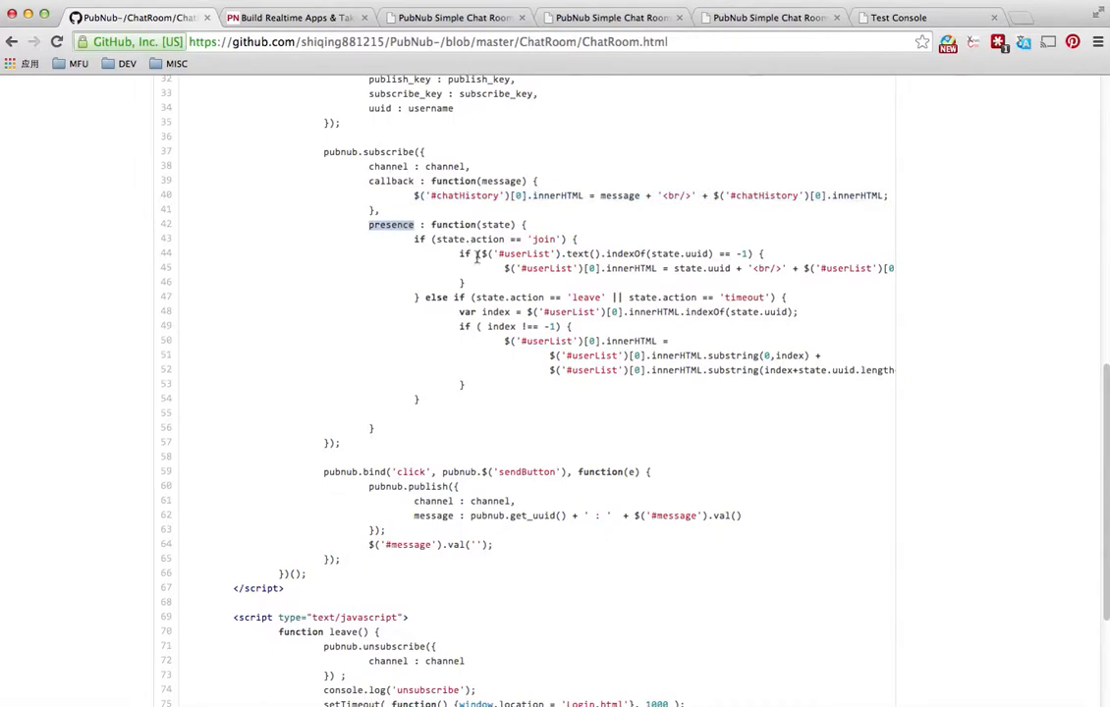
{"action": "scroll", "scroll_direction": "down", "scroll_amount": 3}
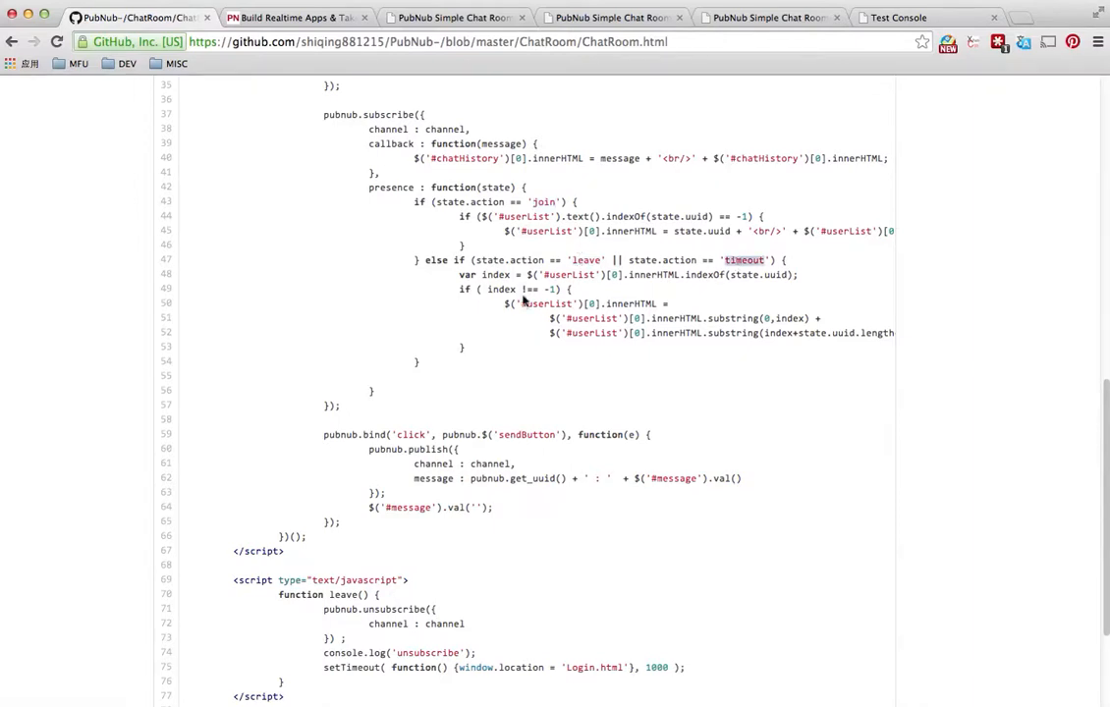
{"action": "scroll", "scroll_direction": "down", "scroll_amount": 3}
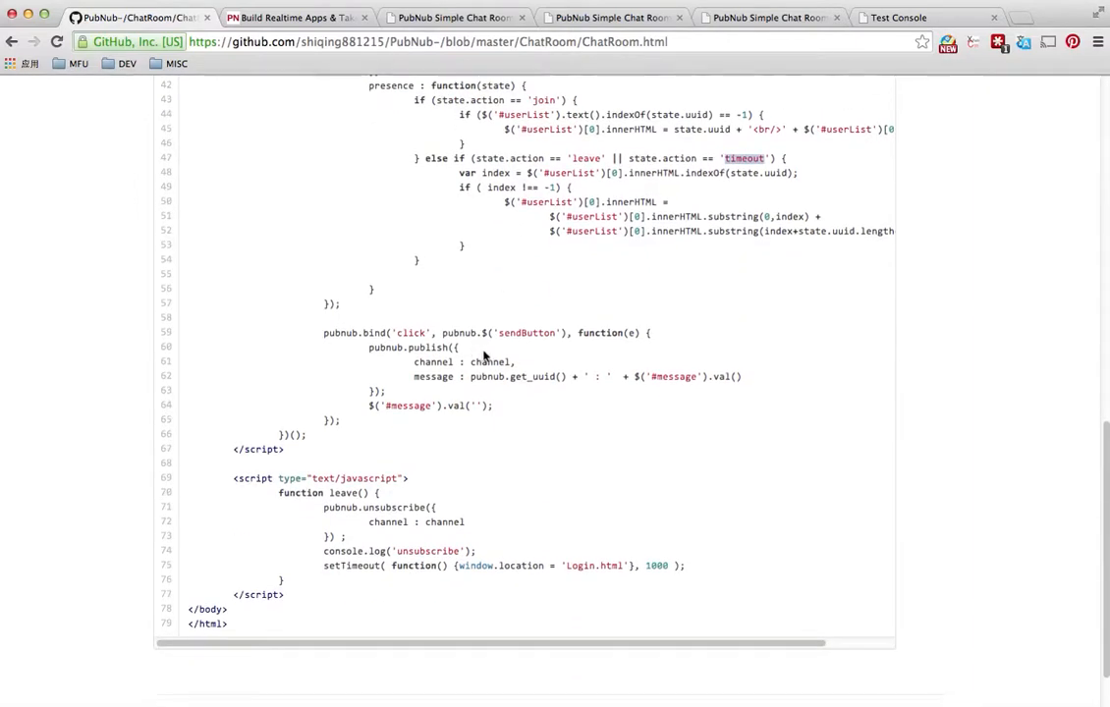
{"action": "scroll", "scroll_direction": "down", "scroll_amount": 3}
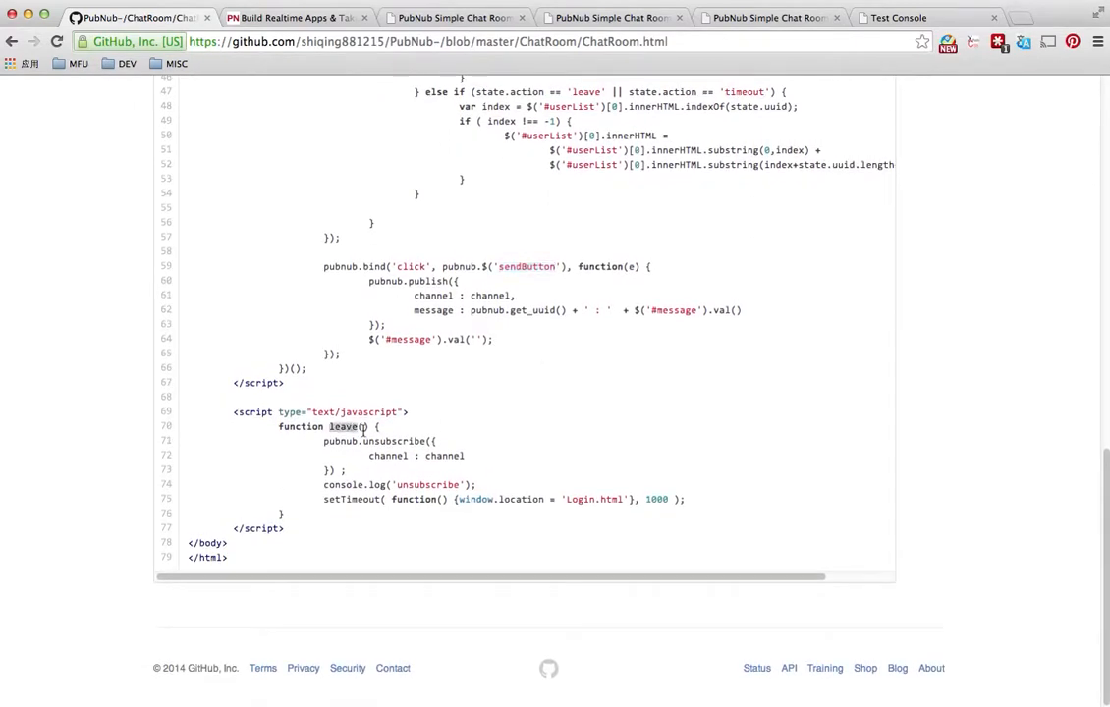
{"action": "left_click_drag", "start_coordinate": [323, 440], "coordinate": [341, 469]}
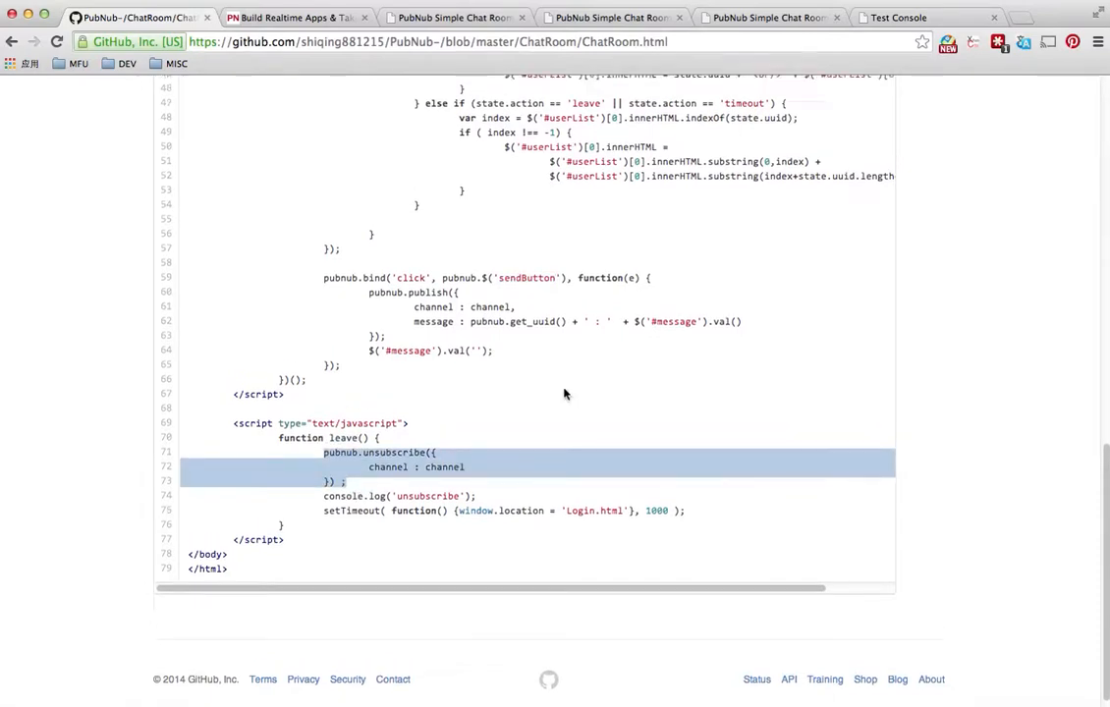
{"action": "scroll", "scroll_direction": "up", "scroll_amount": 3}
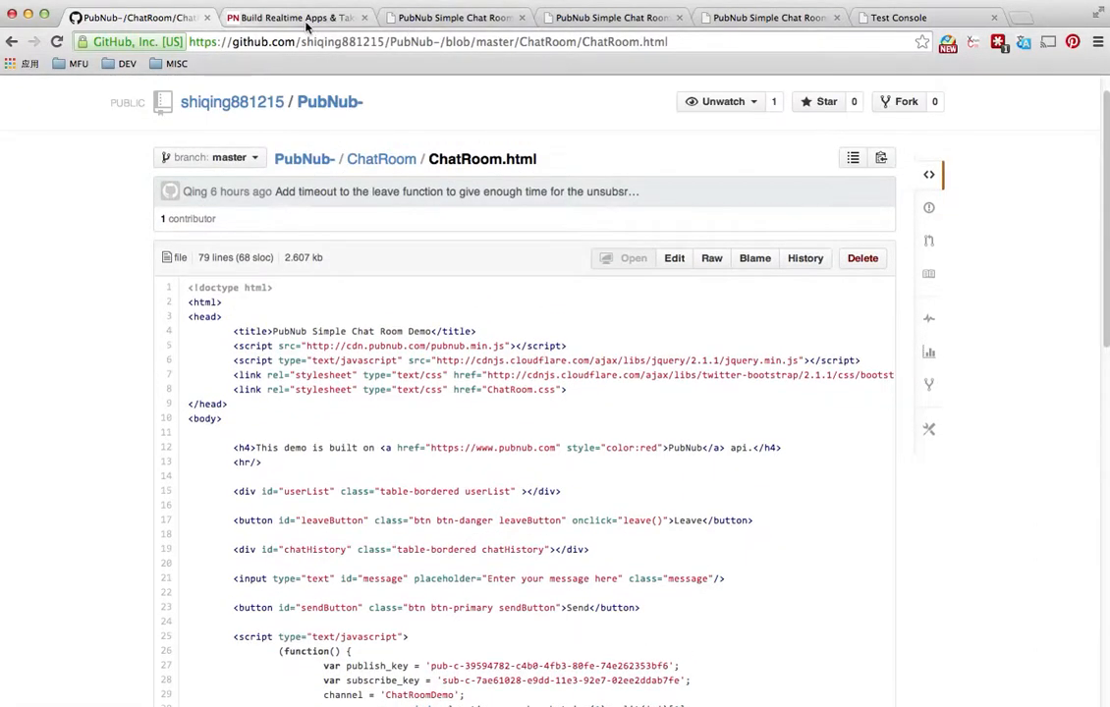
Step: On pubnub.com, open the DEVELOPERS page with its SDKs, console, docs and demos
{"action": "left_click", "coordinate": [295, 18]}
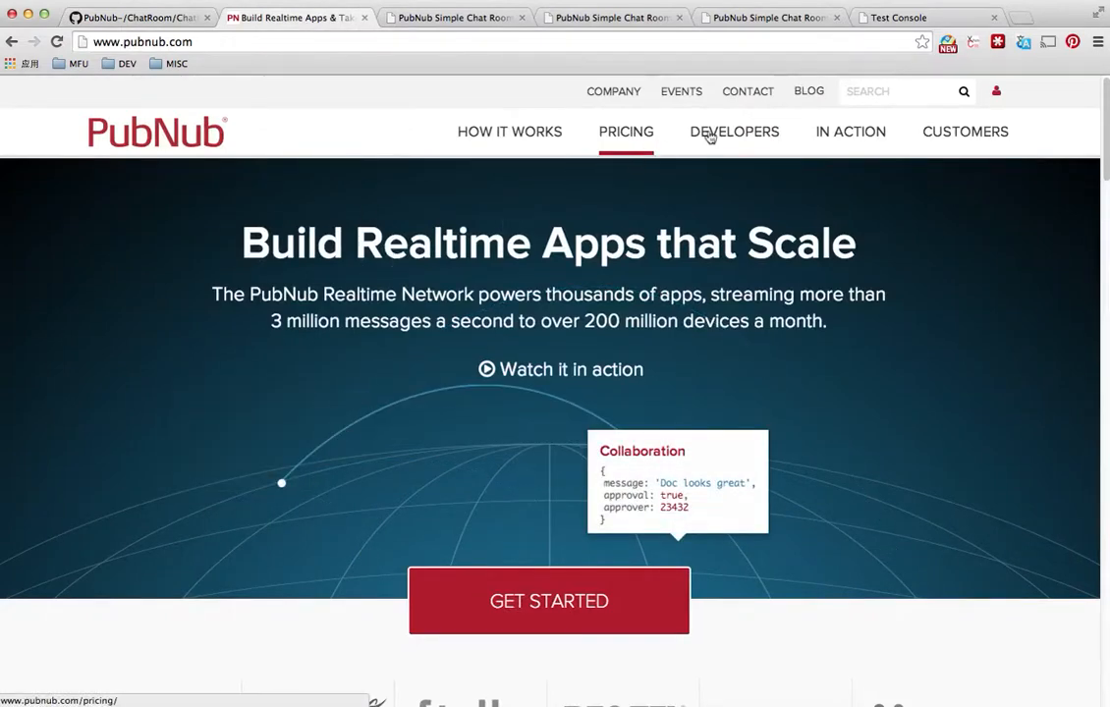
{"action": "left_click", "coordinate": [733, 132]}
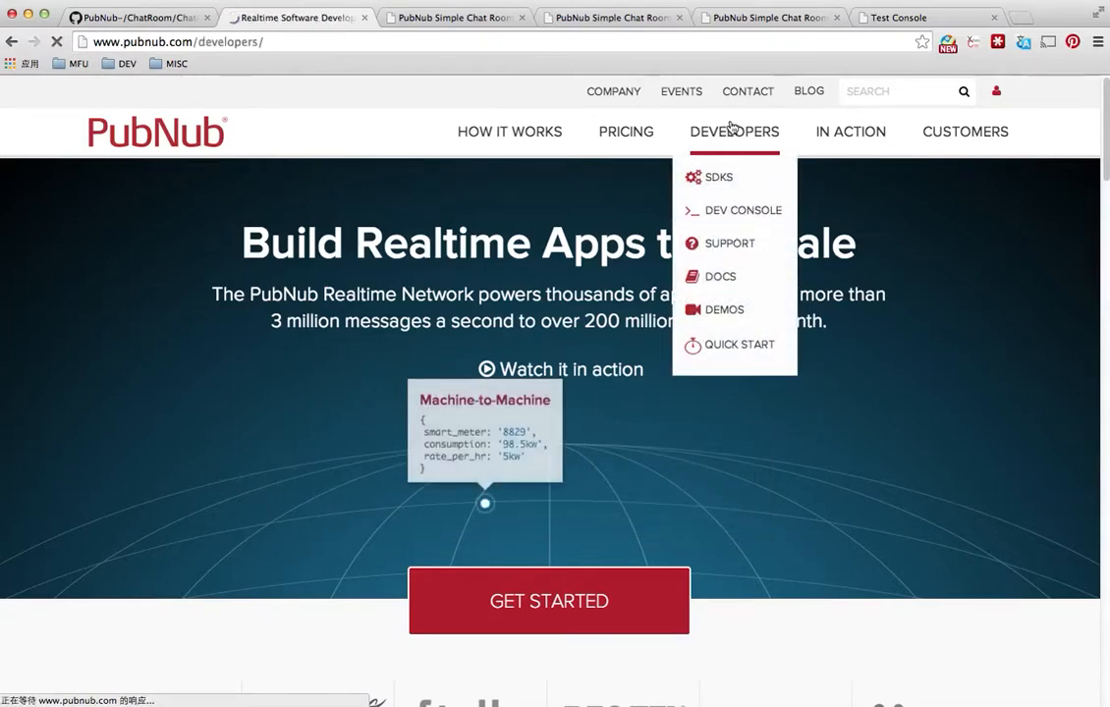